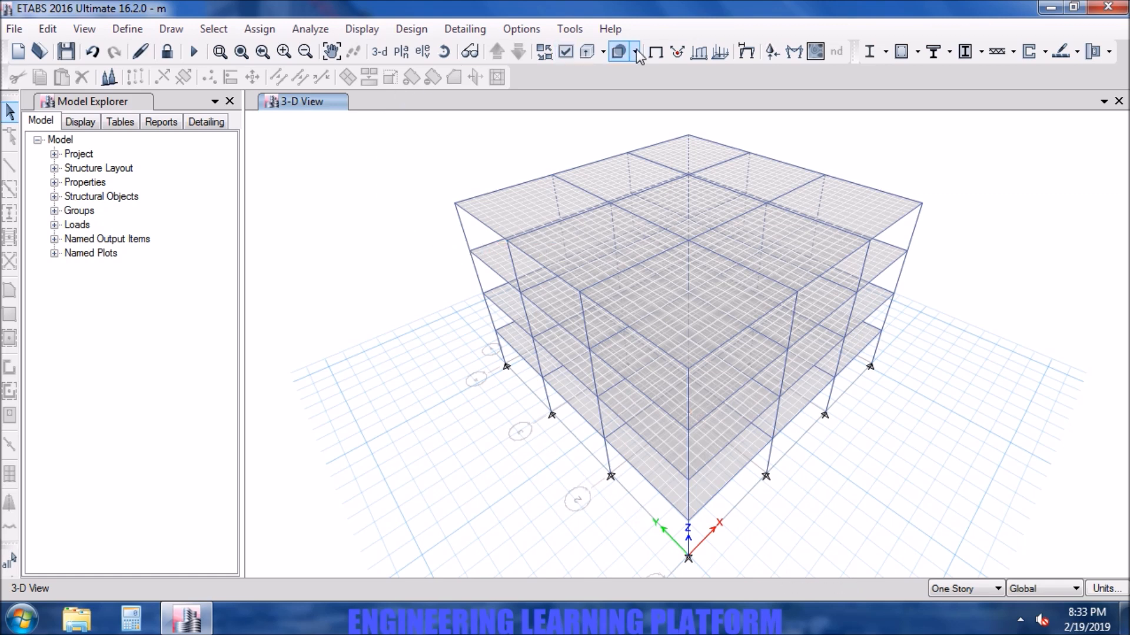
{"action": "mouse_move", "coordinate": [814, 50]}
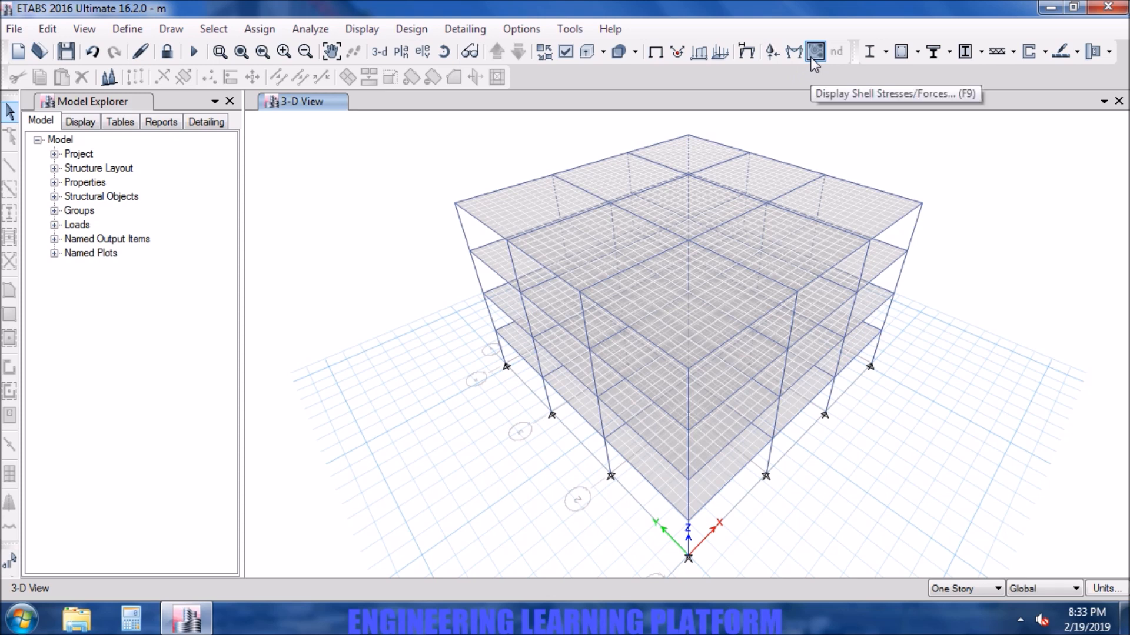
- Switch the 3-D view to the Story4 plan view at 48 ft
{"action": "left_click", "coordinate": [401, 51]}
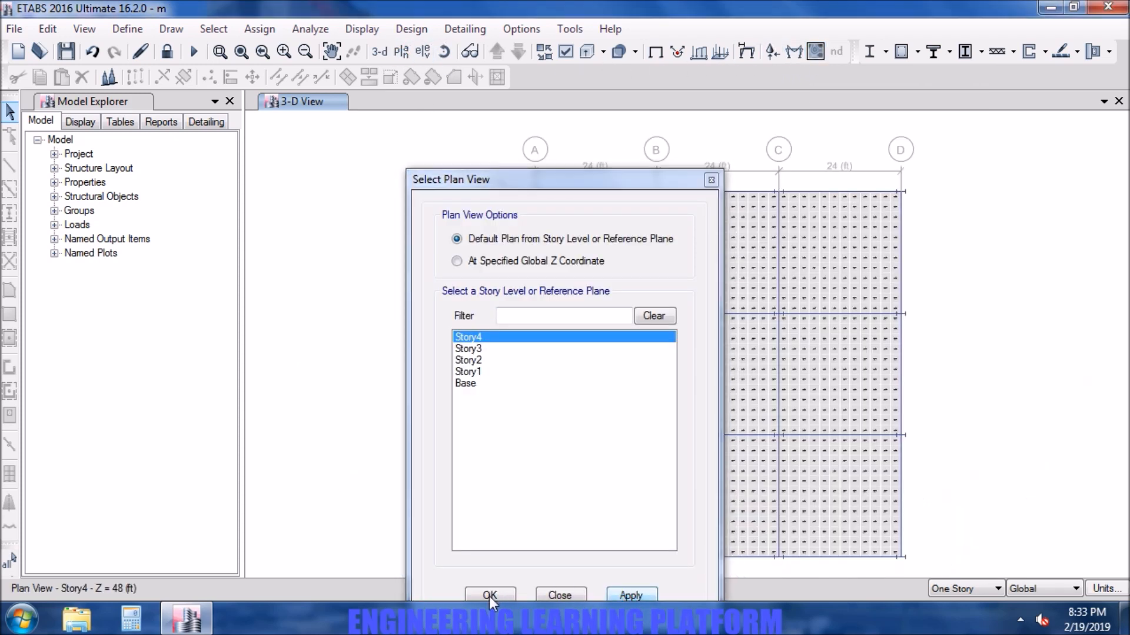
{"action": "left_click", "coordinate": [489, 596]}
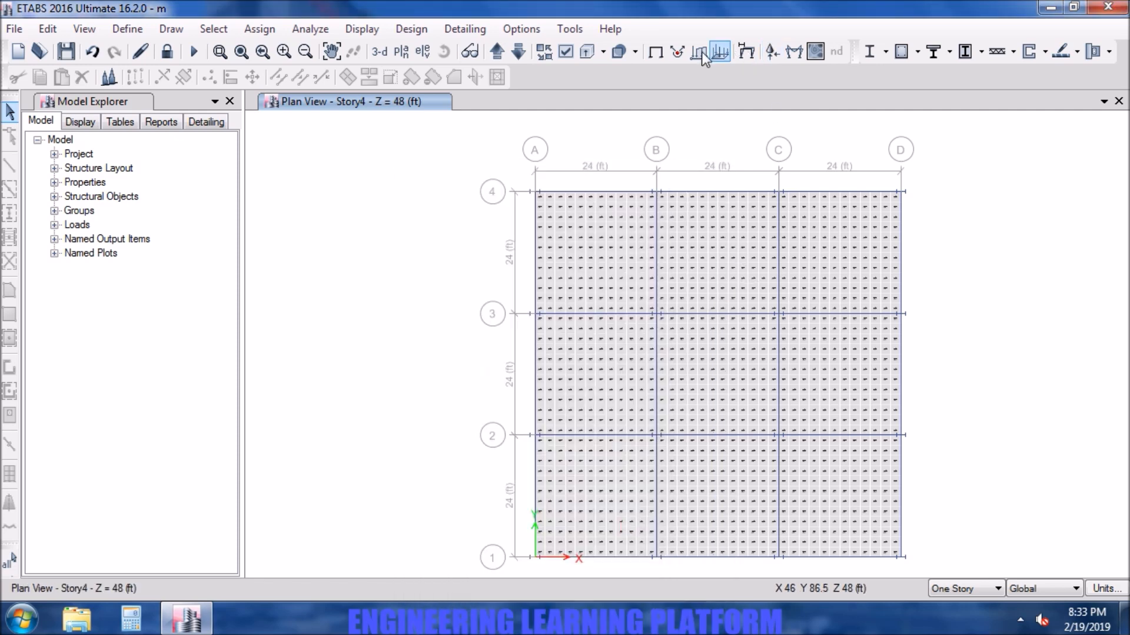
{"action": "mouse_move", "coordinate": [816, 51]}
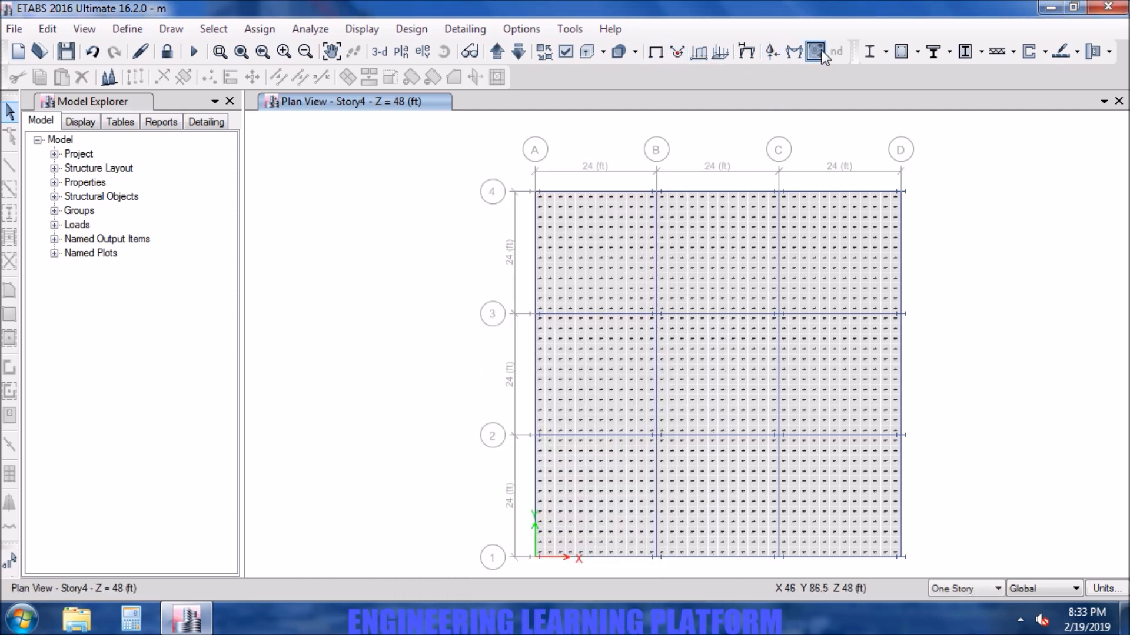
- Display S11 shell stress contours for the Dead case on the Story4 slab, visible face, in lb/in²
{"action": "left_click", "coordinate": [815, 51]}
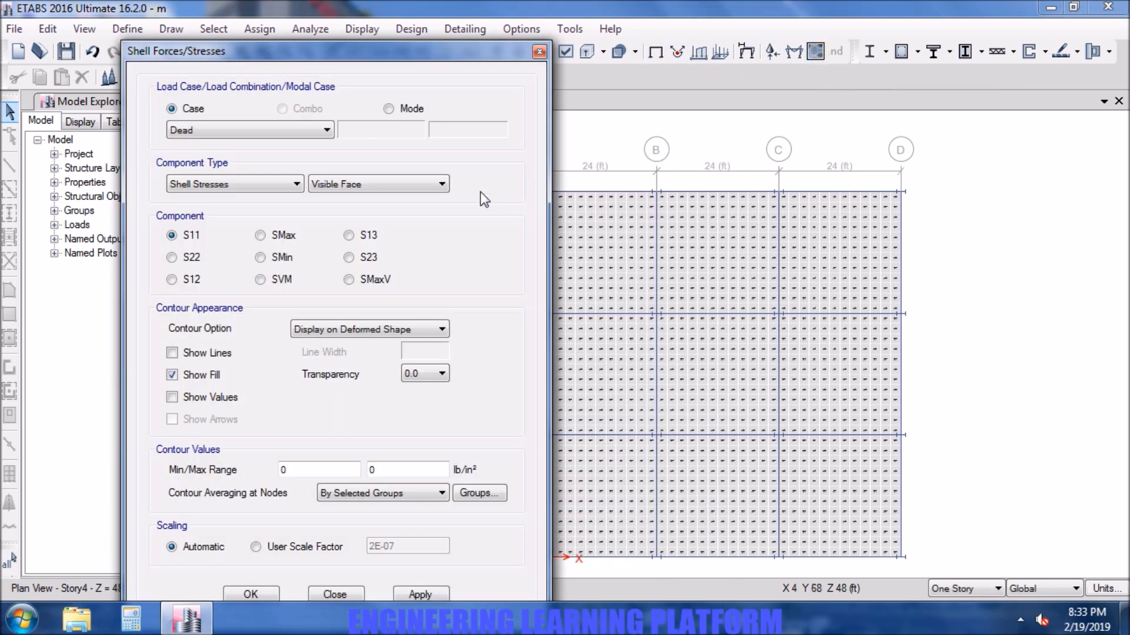
{"action": "left_click", "coordinate": [349, 257]}
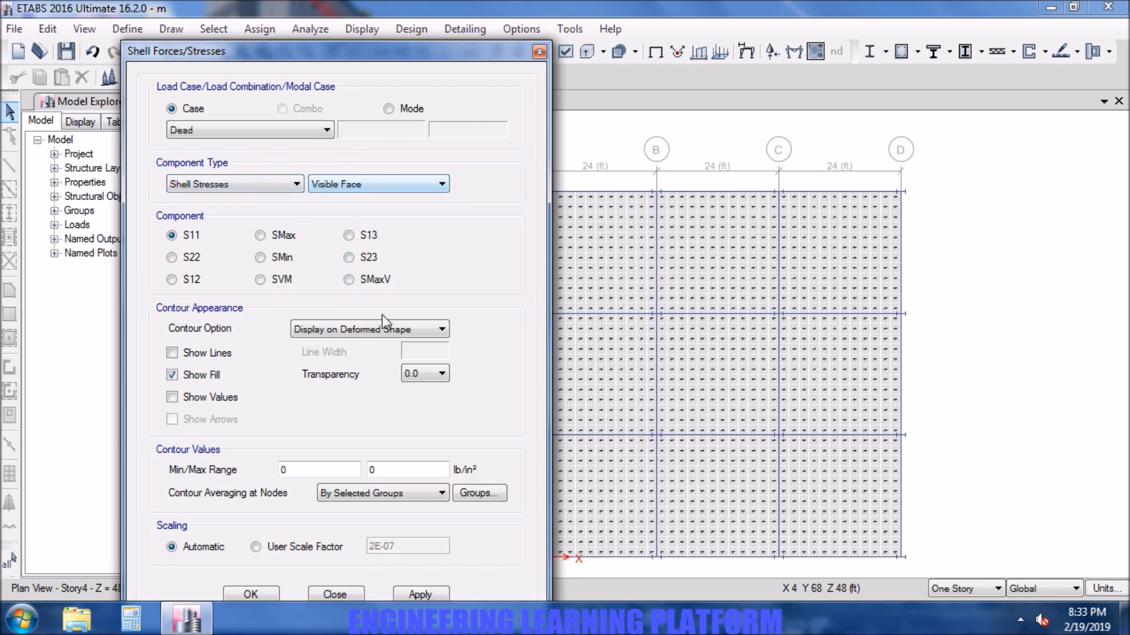
{"action": "left_click", "coordinate": [441, 329]}
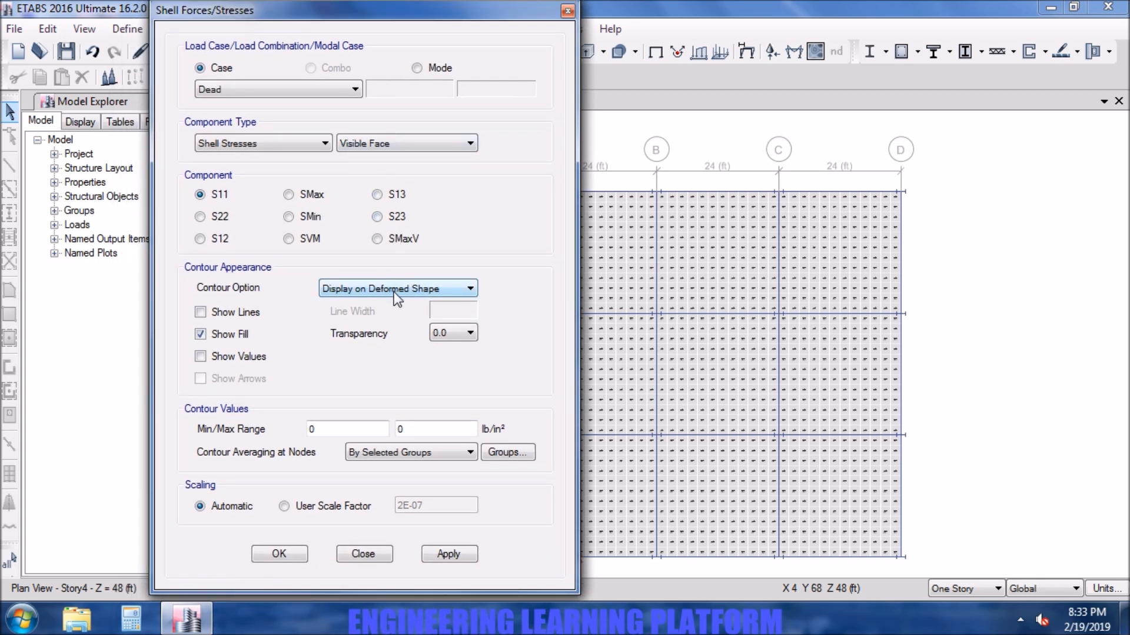
{"action": "left_click", "coordinate": [449, 554]}
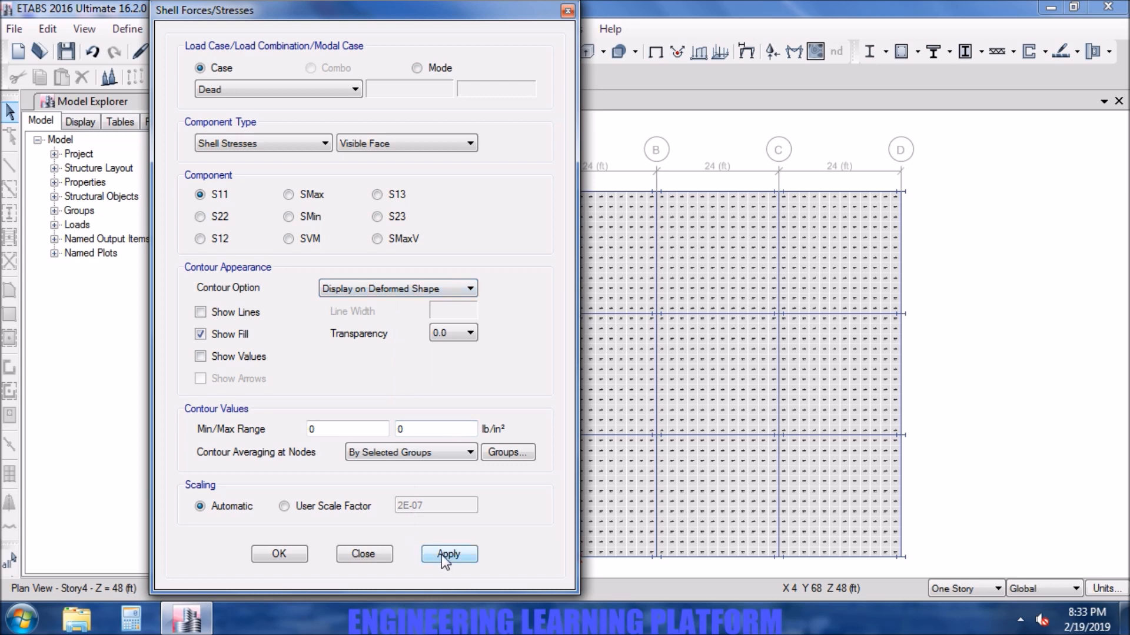
{"action": "left_click", "coordinate": [448, 554]}
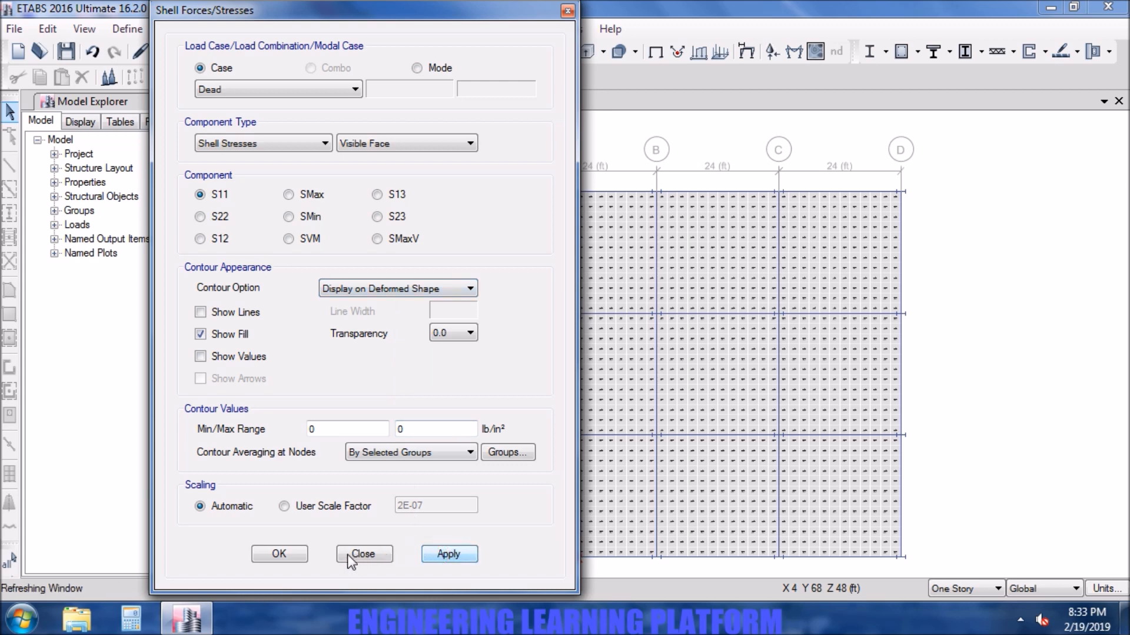
{"action": "left_click", "coordinate": [279, 554]}
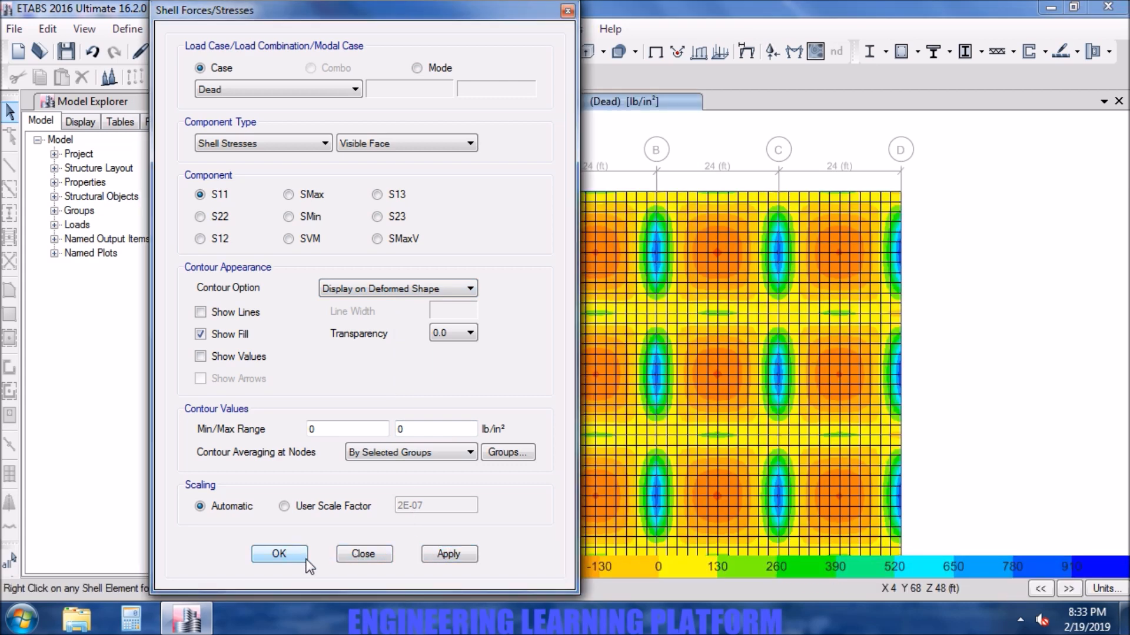
- Keep the S11 contours and start a section cut across the Story4 plan between grids 1 and 2
{"action": "left_click", "coordinate": [279, 553]}
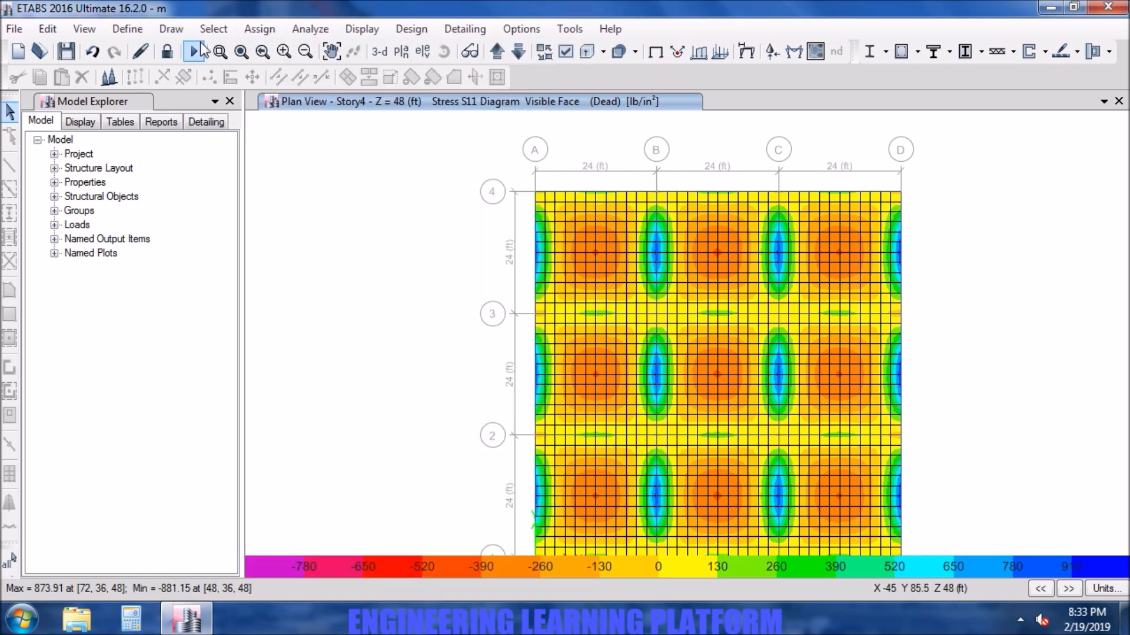
{"action": "left_click", "coordinate": [171, 28]}
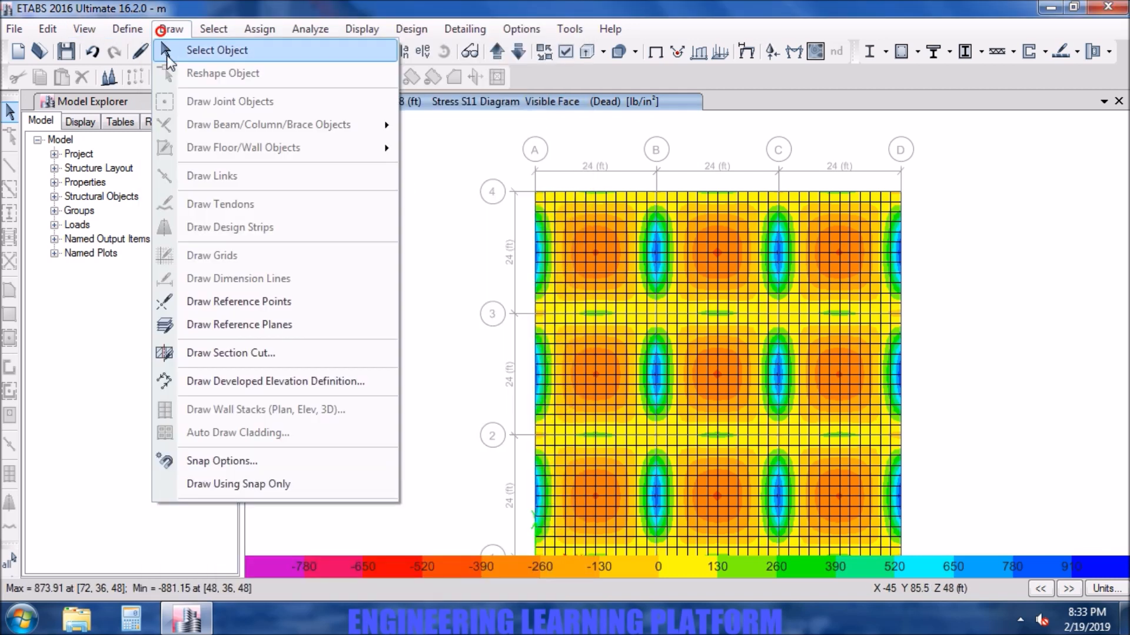
{"action": "mouse_move", "coordinate": [247, 353]}
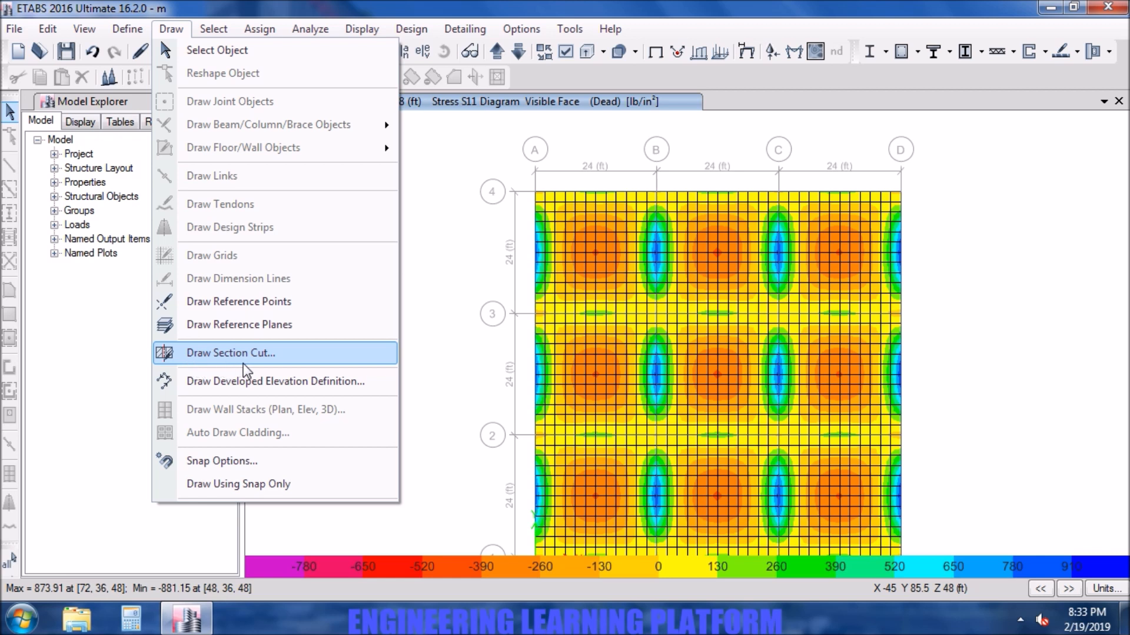
{"action": "left_click", "coordinate": [229, 353]}
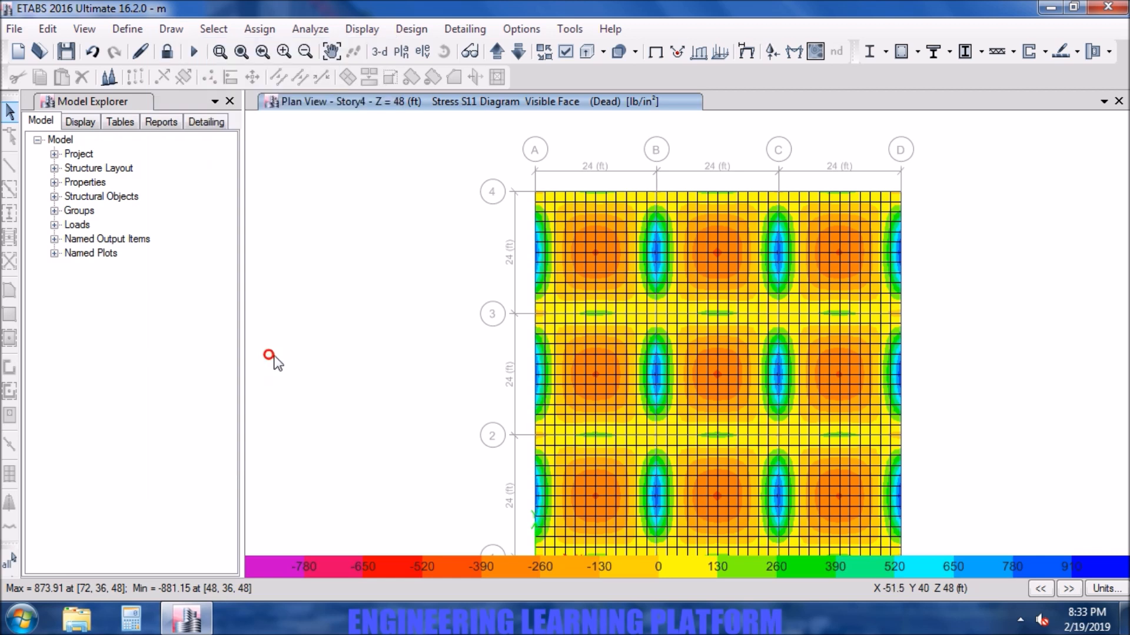
{"action": "mouse_move", "coordinate": [486, 483]}
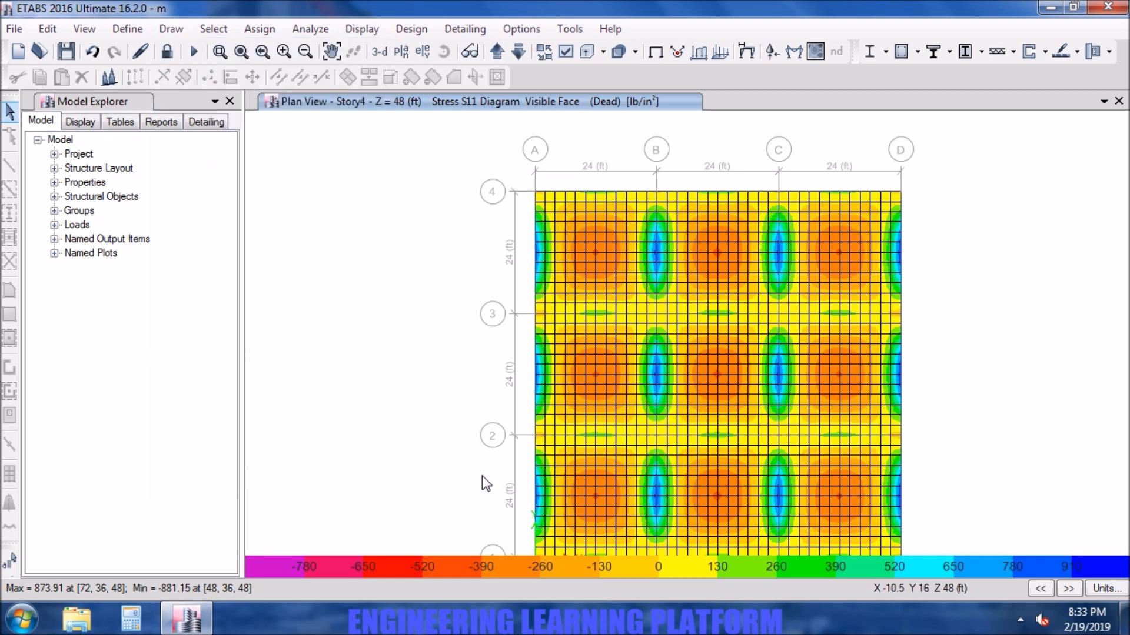
{"action": "mouse_move", "coordinate": [902, 512]}
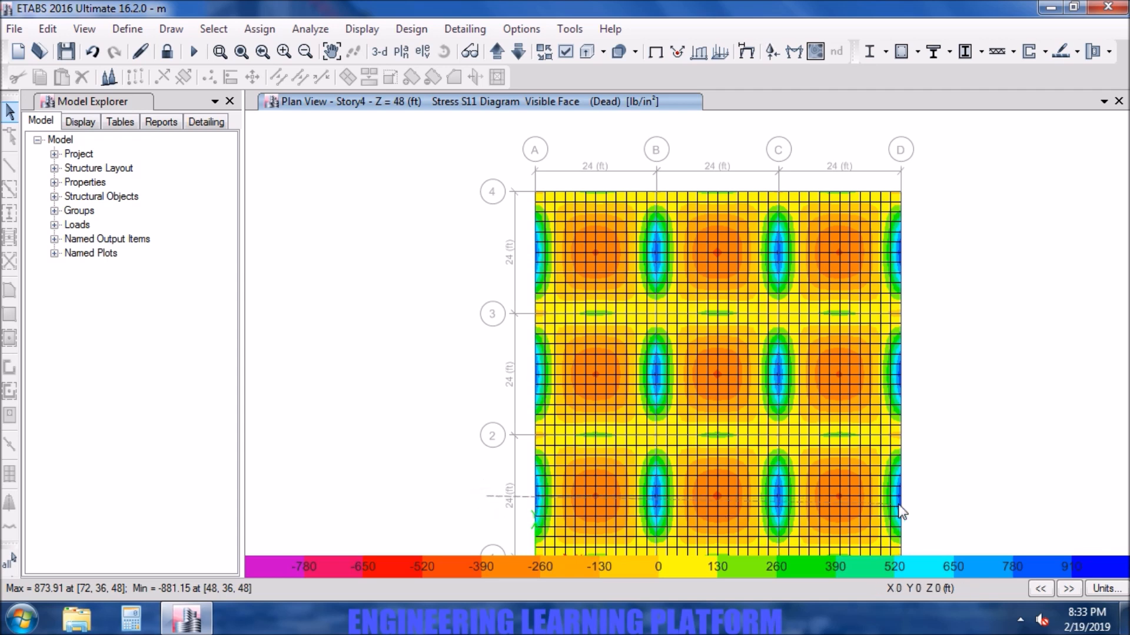
{"action": "mouse_move", "coordinate": [938, 502]}
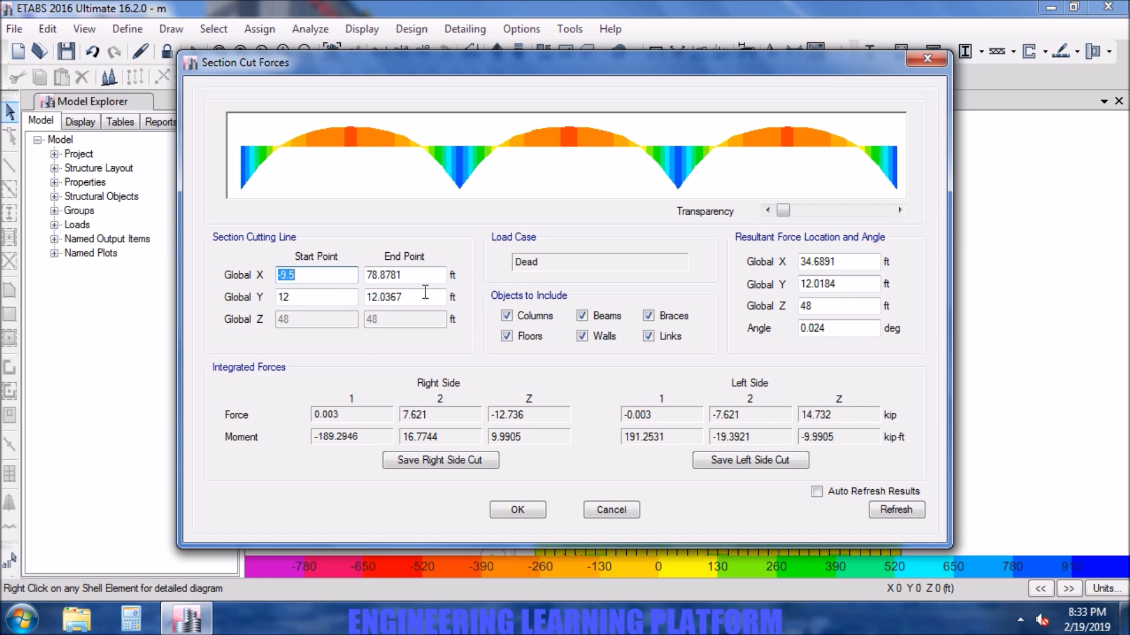
{"action": "mouse_move", "coordinate": [468, 78]}
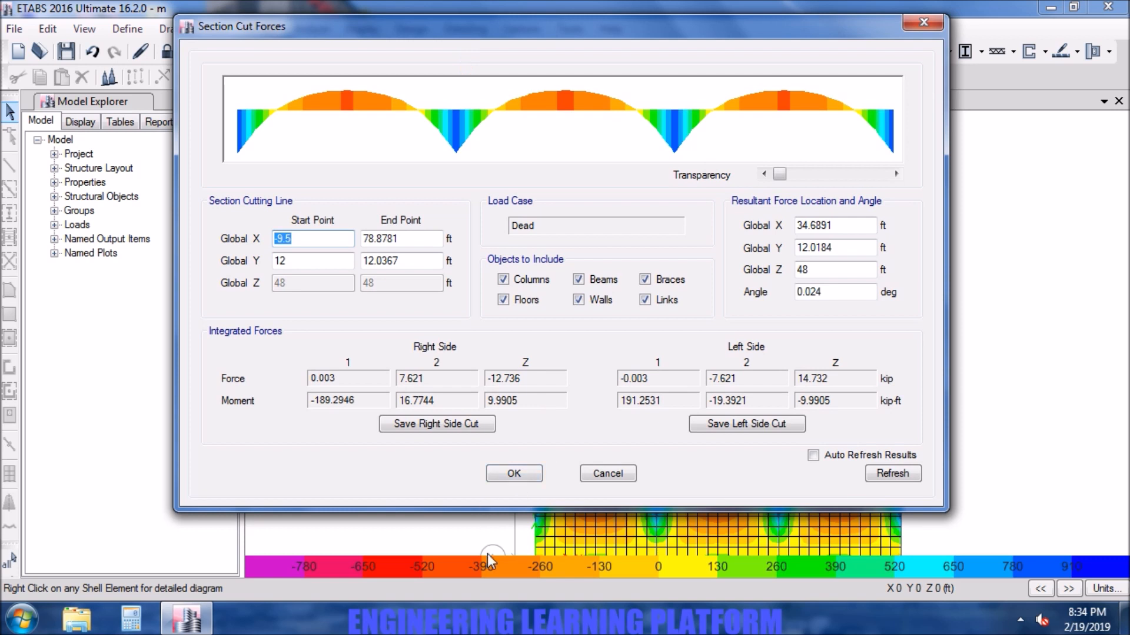
{"action": "mouse_move", "coordinate": [926, 543]}
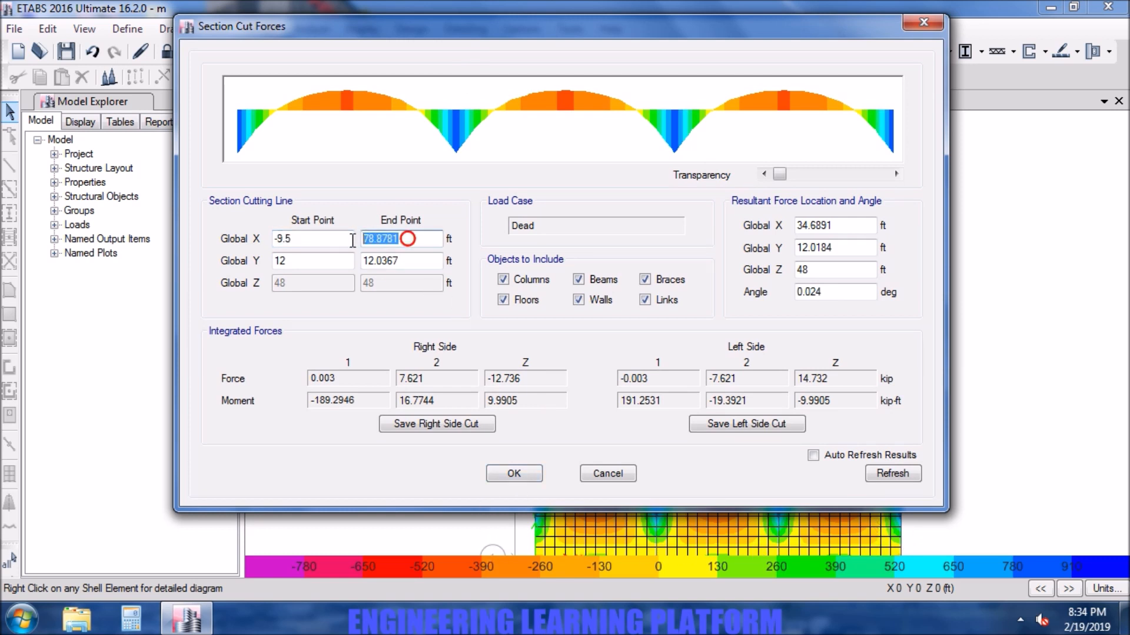
- Set the cut's Global Y coordinate to 12 ft and refresh, giving right-side Z force −2.964 kip
{"action": "left_click", "coordinate": [311, 260]}
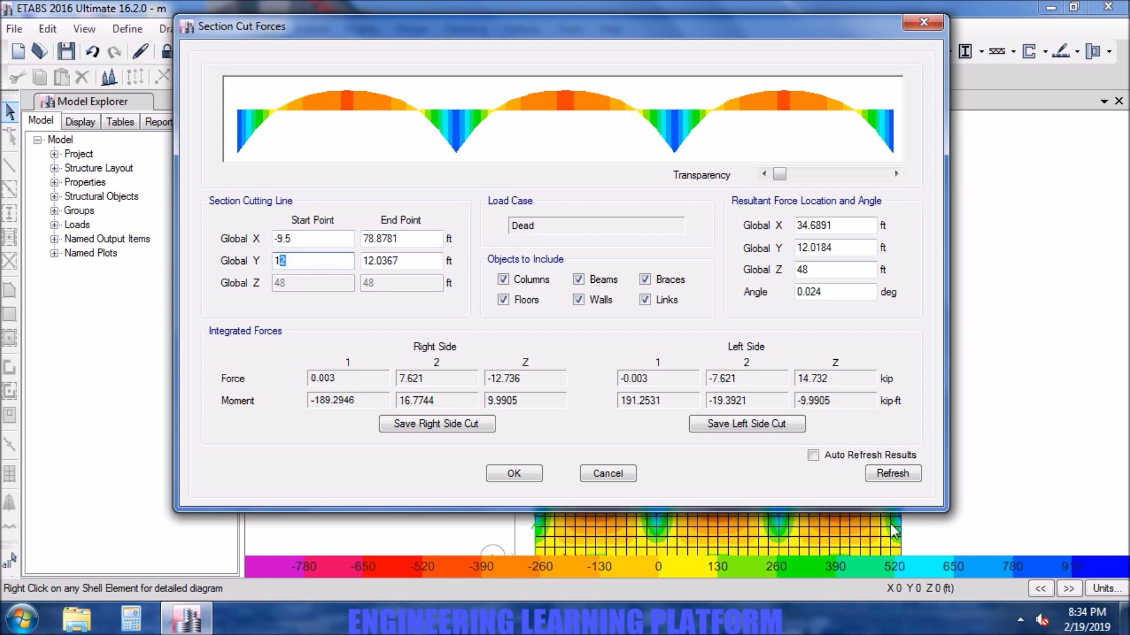
{"action": "mouse_move", "coordinate": [987, 544]}
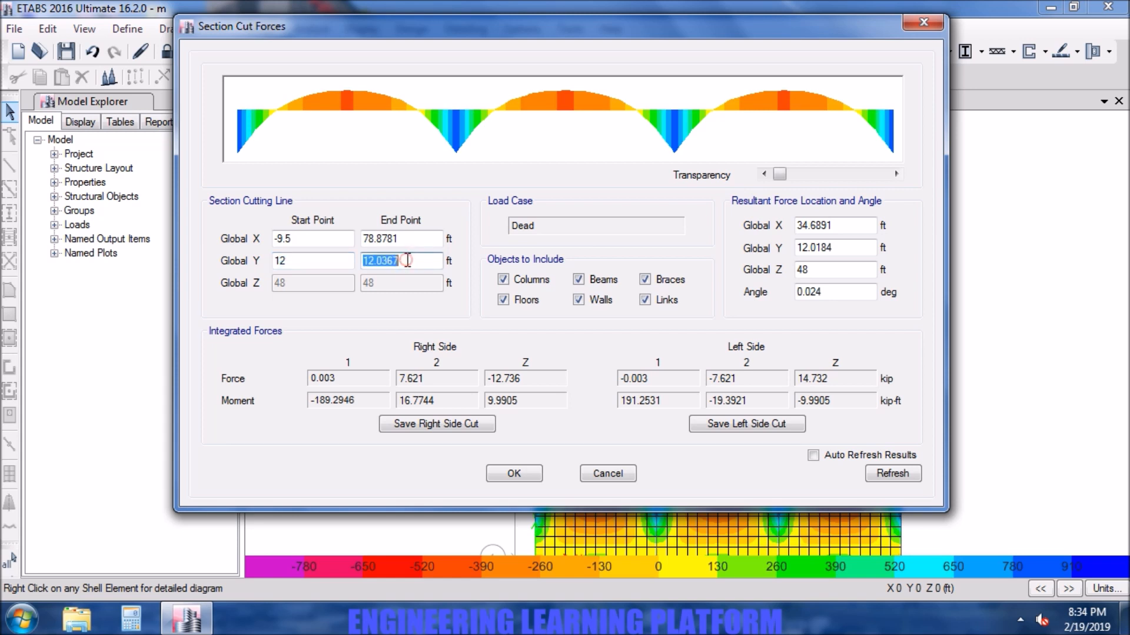
{"action": "type", "text": "12"}
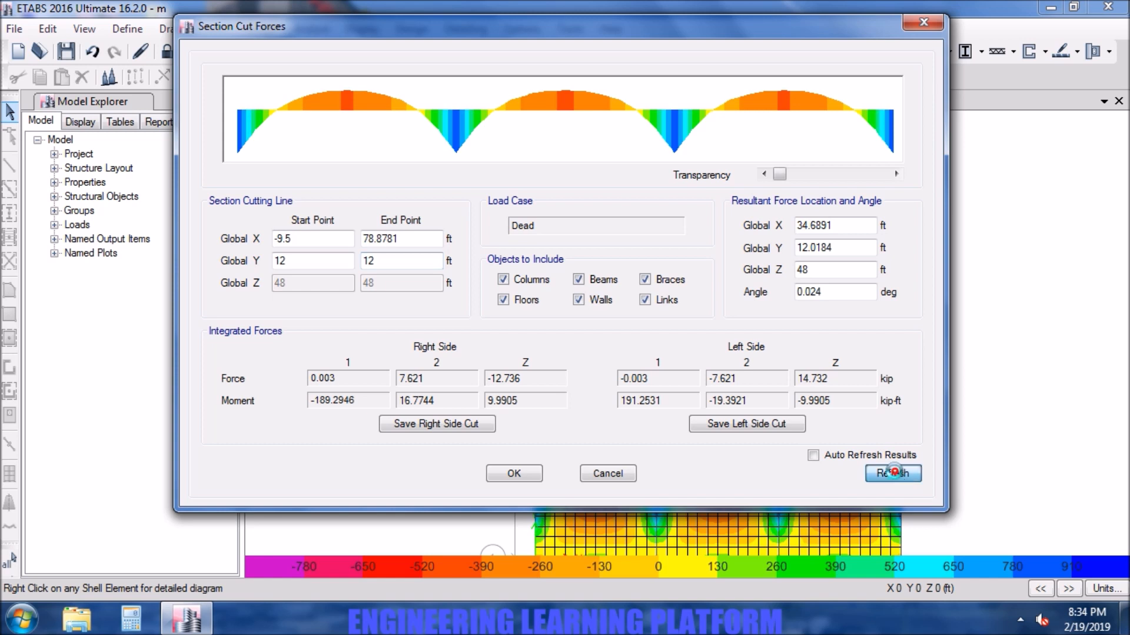
{"action": "left_click", "coordinate": [892, 473]}
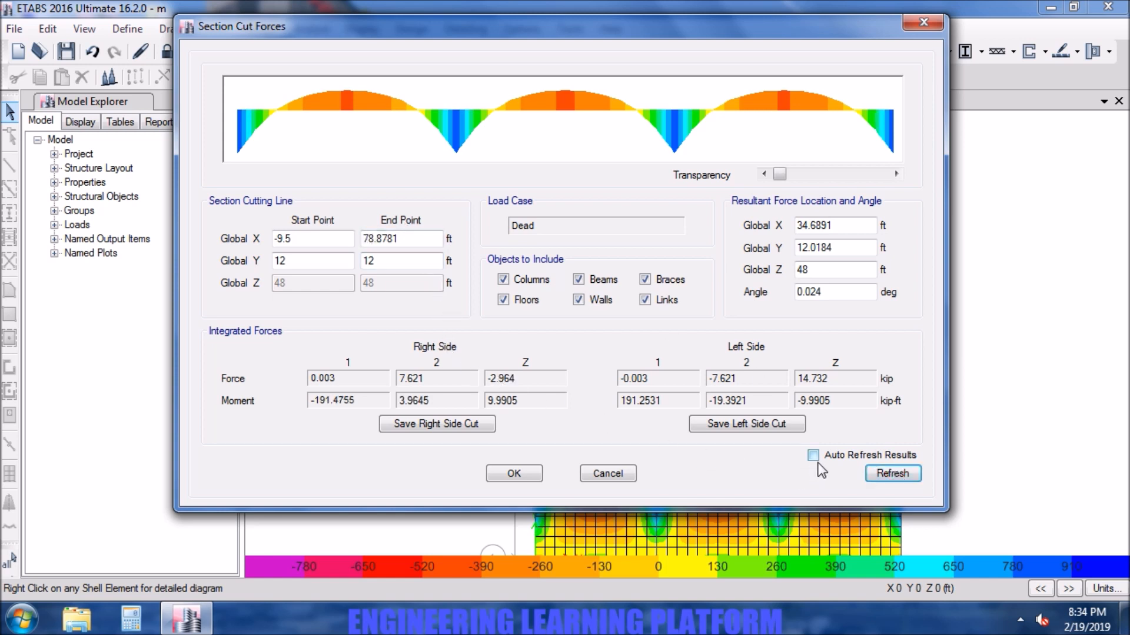
- With auto refresh on, toggle columns and beams out of and back into the cut forces
{"action": "left_click", "coordinate": [813, 455]}
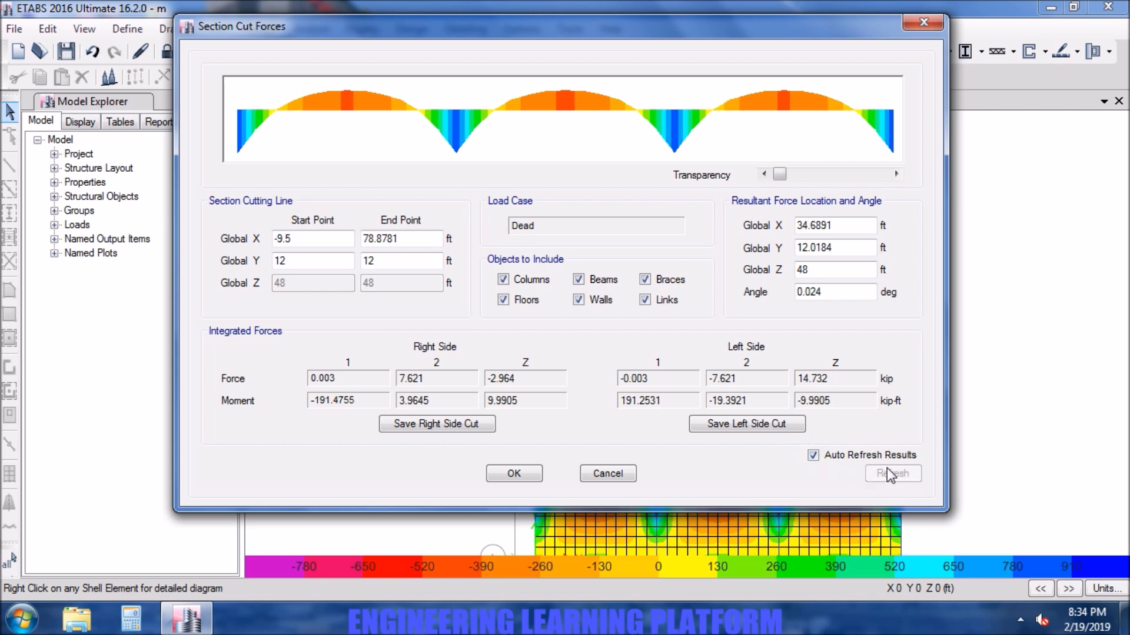
{"action": "mouse_move", "coordinate": [746, 424]}
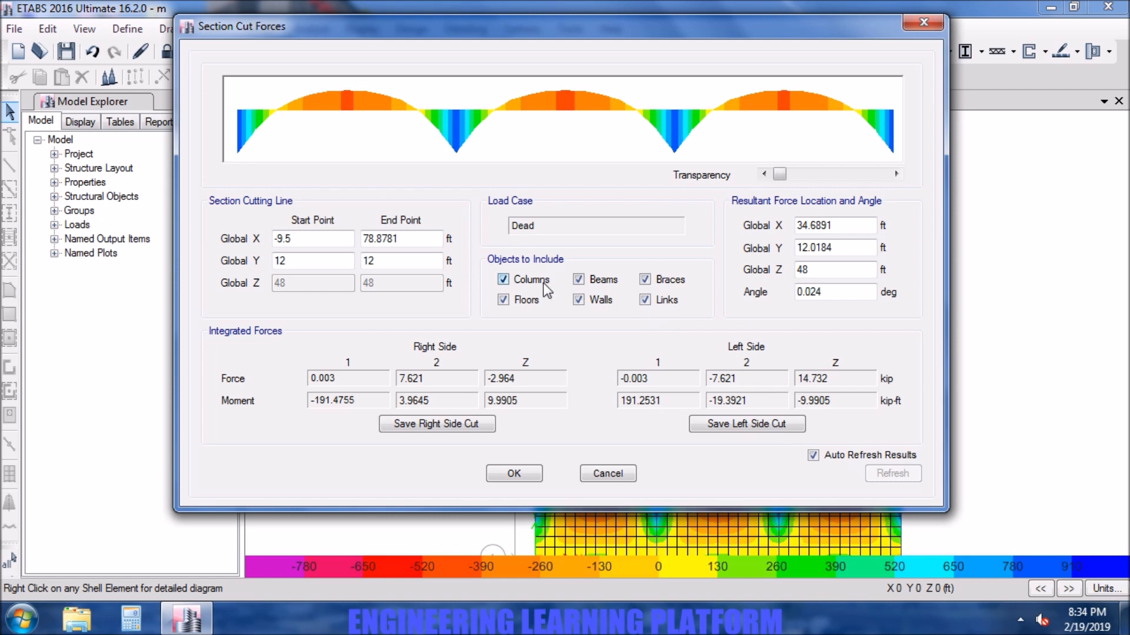
{"action": "left_click", "coordinate": [503, 280]}
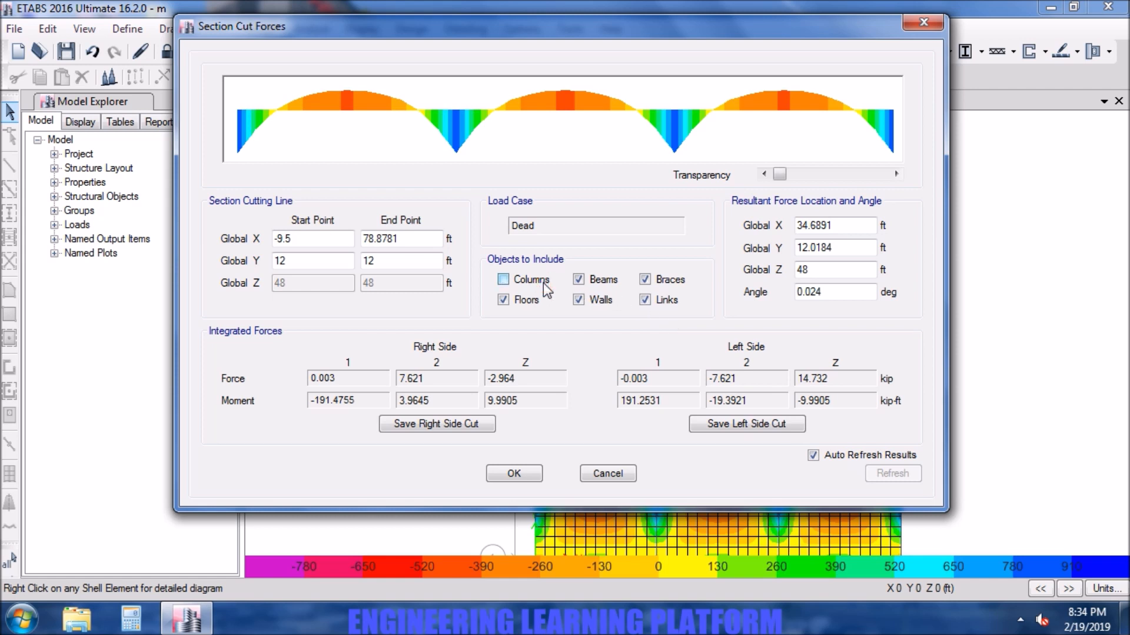
{"action": "left_click", "coordinate": [579, 279]}
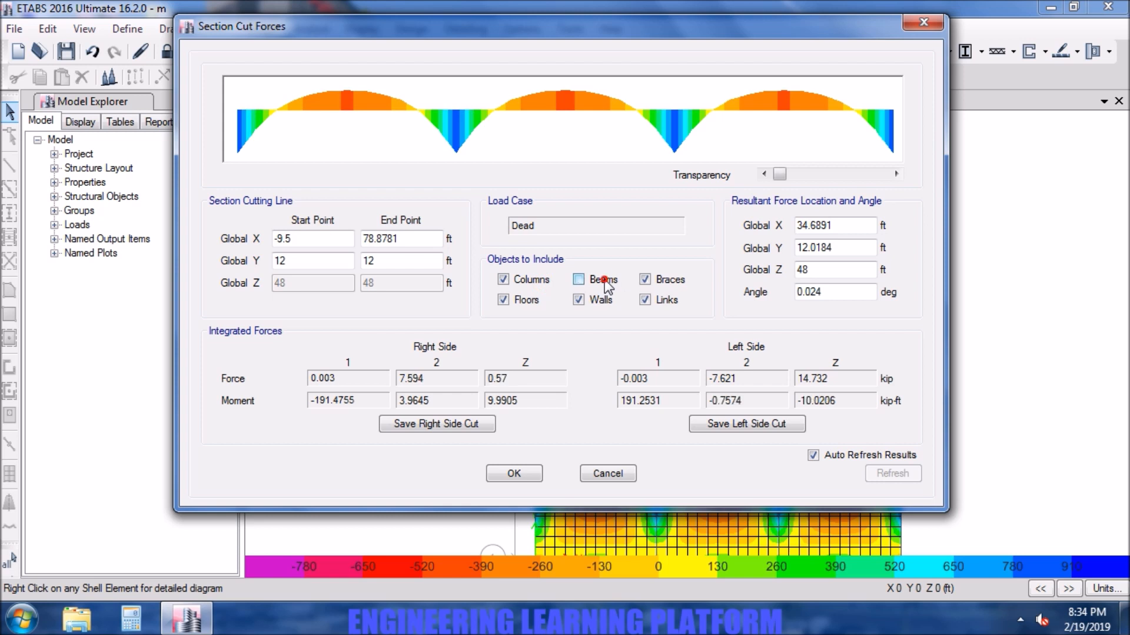
{"action": "left_click", "coordinate": [577, 280]}
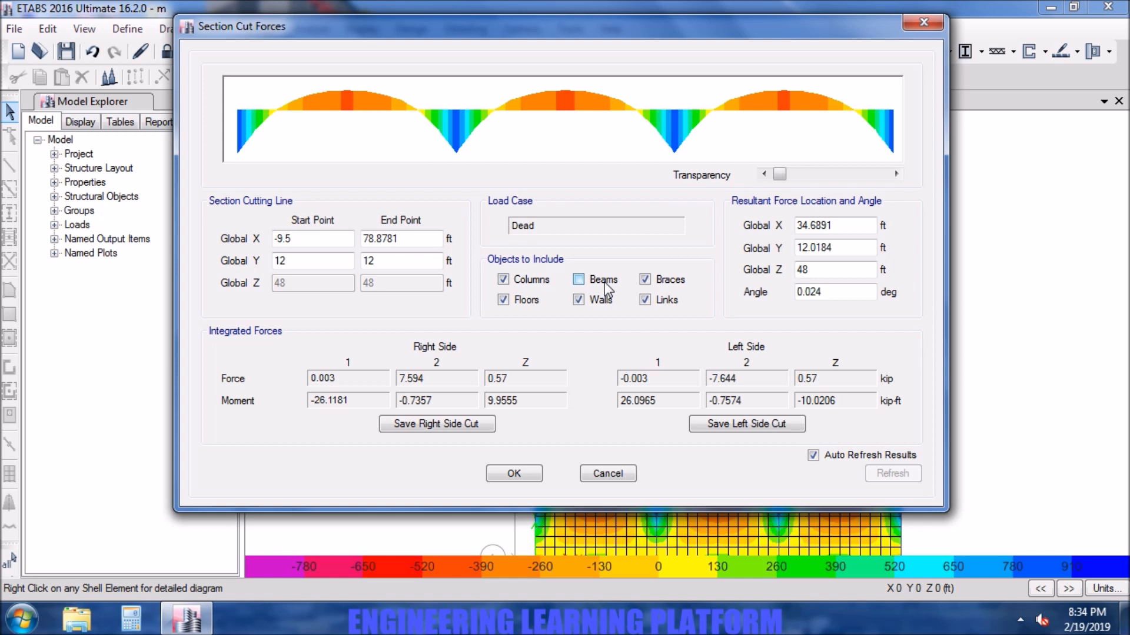
{"action": "left_click", "coordinate": [579, 280]}
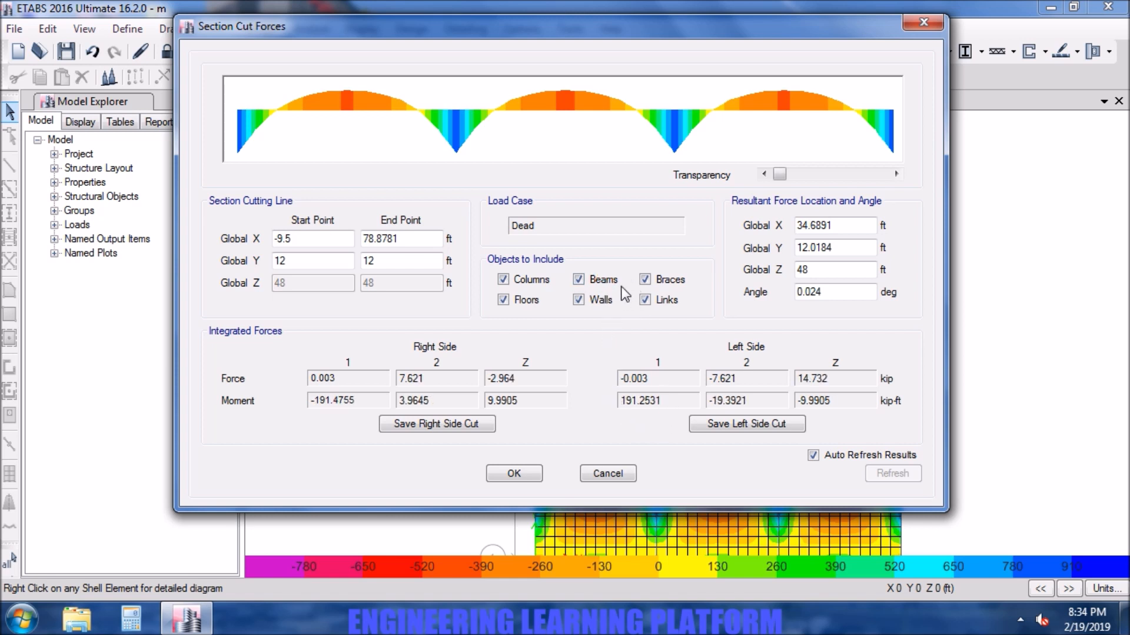
- Toggle floors, turn auto refresh off, exclude floors and refresh to Z force −3.533 kip
{"action": "left_click", "coordinate": [503, 300]}
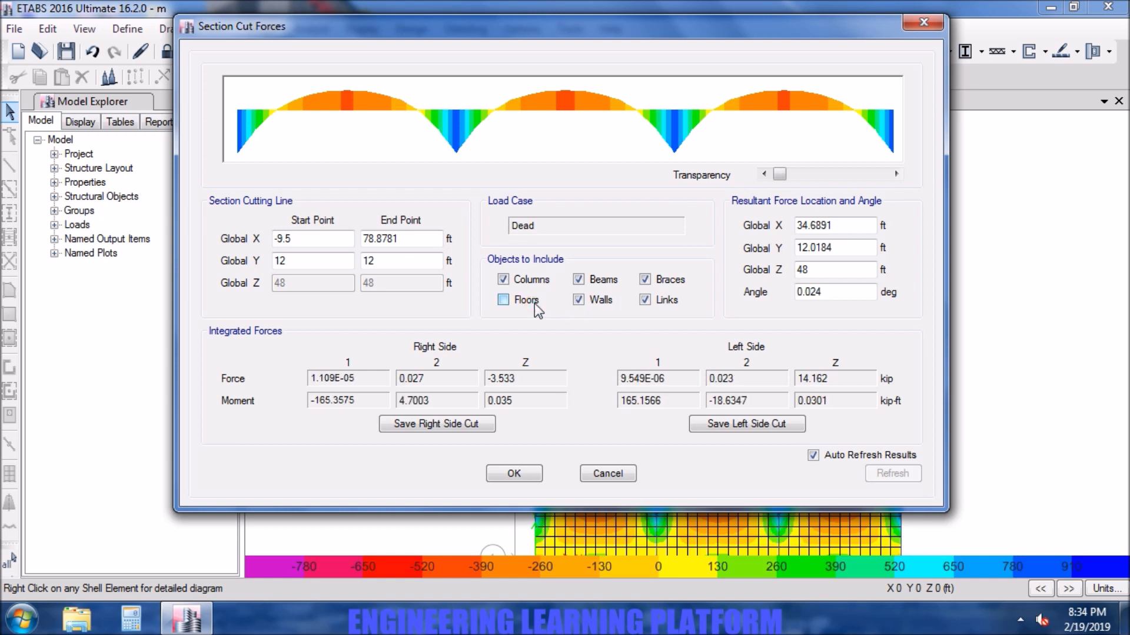
{"action": "left_click", "coordinate": [502, 300]}
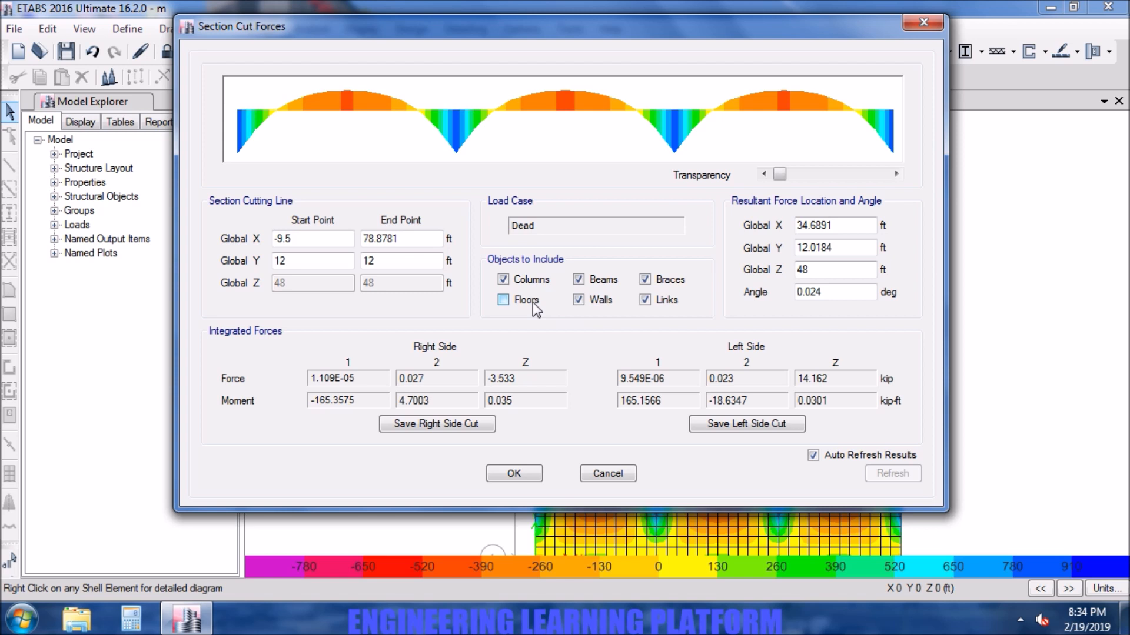
{"action": "left_click", "coordinate": [503, 300]}
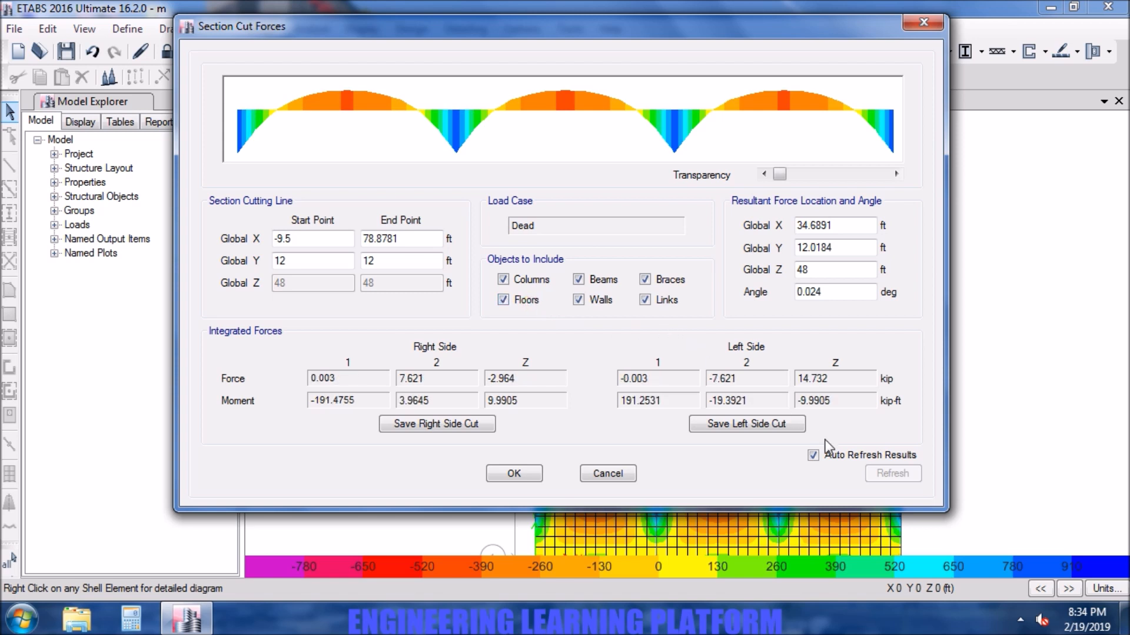
{"action": "left_click", "coordinate": [813, 454]}
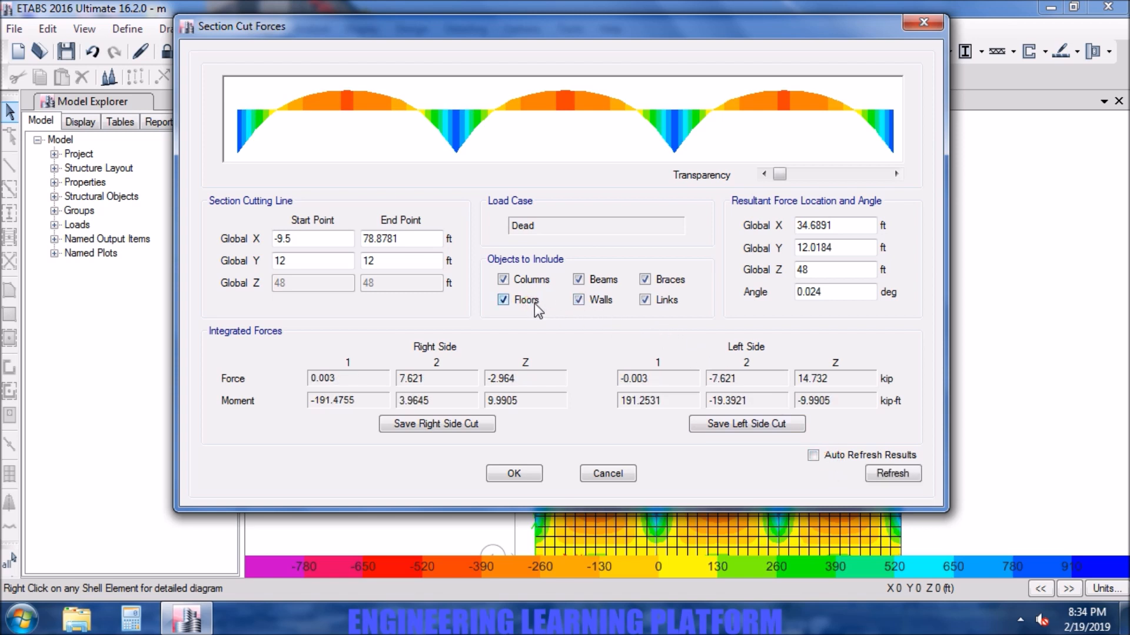
{"action": "left_click", "coordinate": [502, 300]}
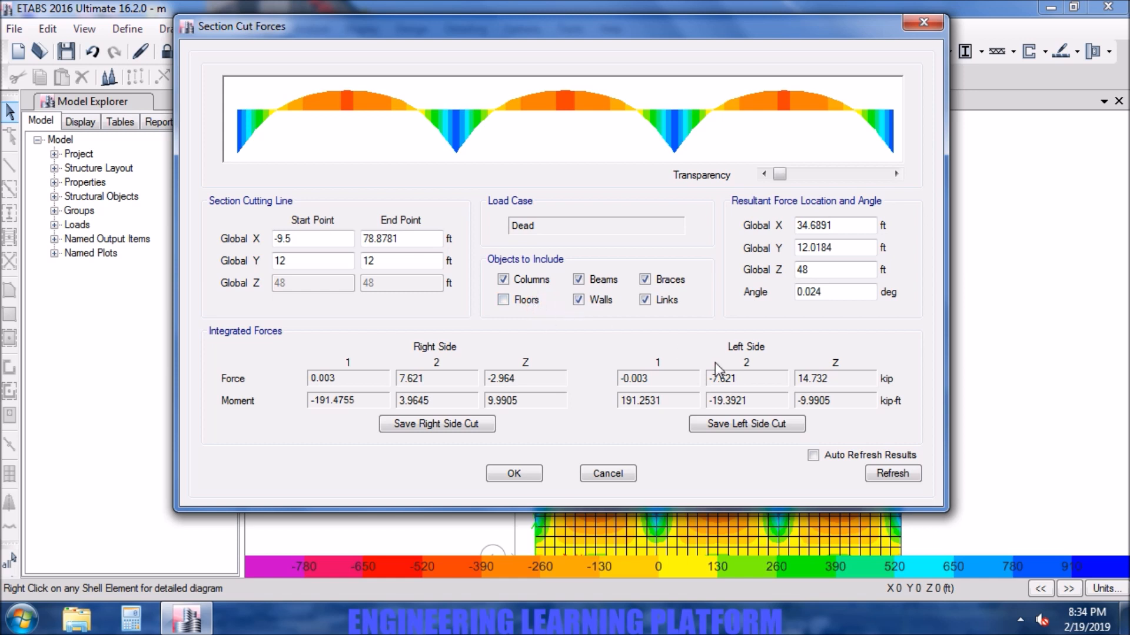
{"action": "left_click", "coordinate": [892, 473]}
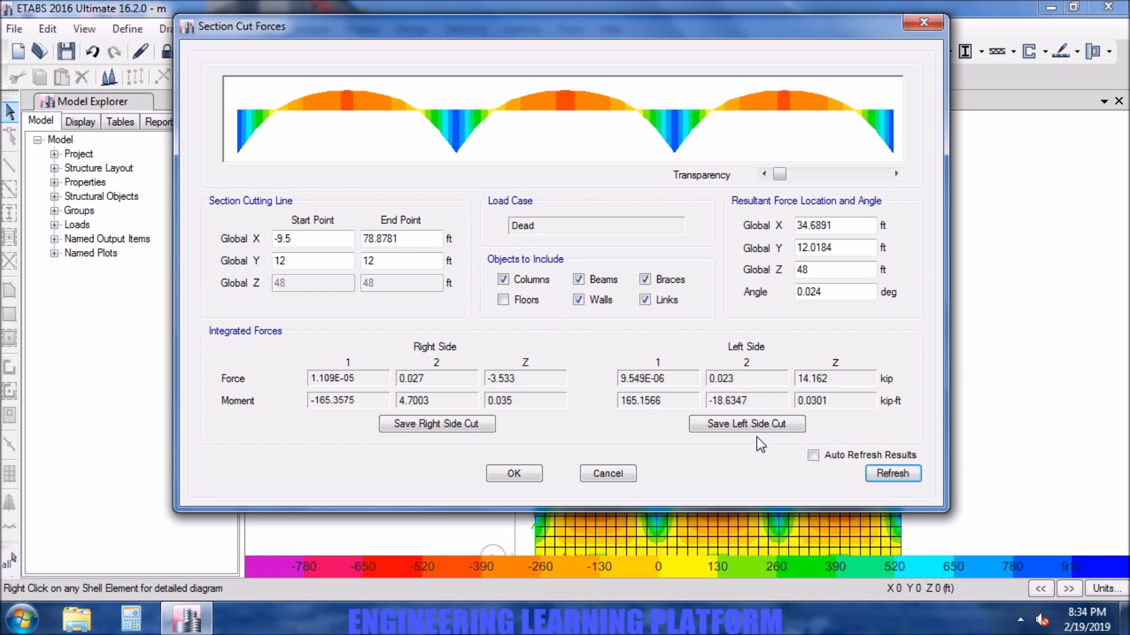
{"action": "mouse_move", "coordinate": [779, 174]}
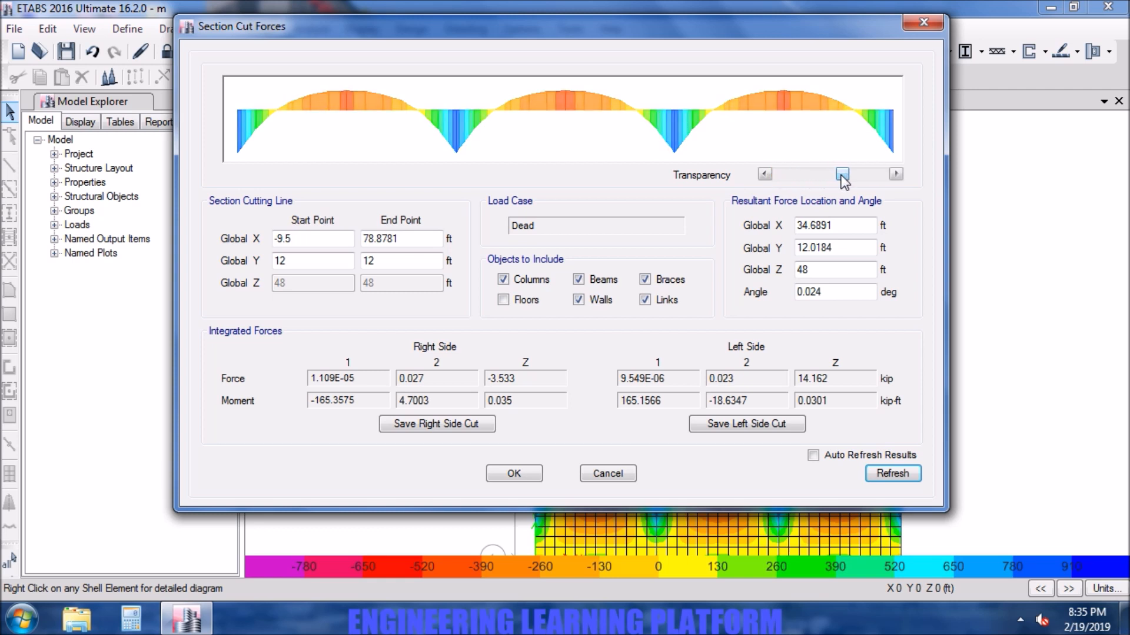
{"action": "left_click", "coordinate": [896, 174]}
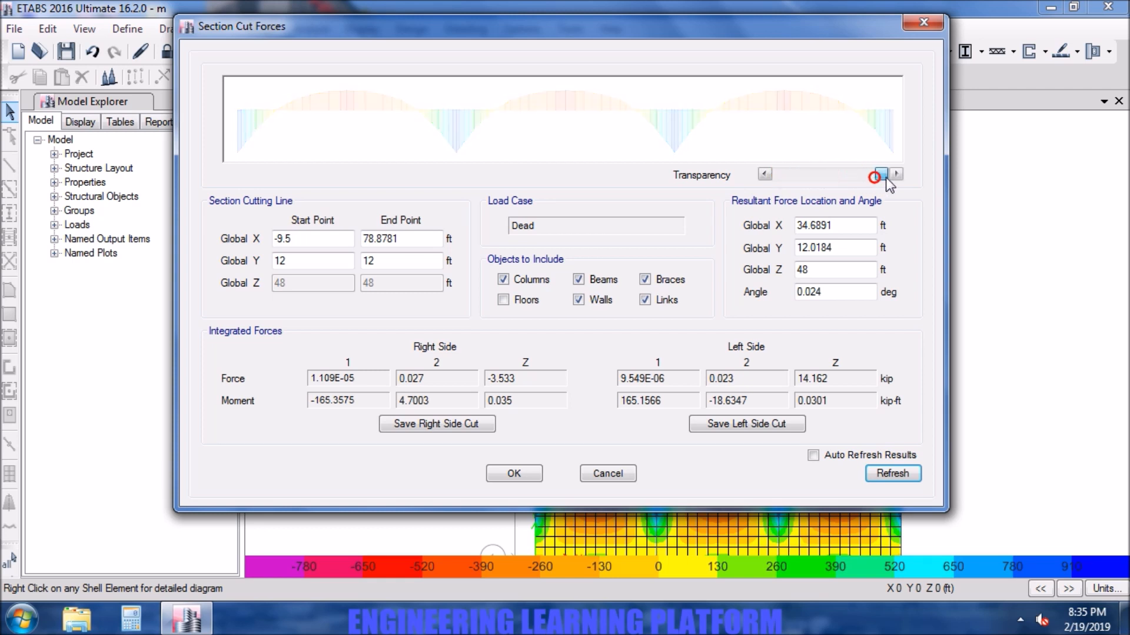
{"action": "left_click", "coordinate": [878, 175]}
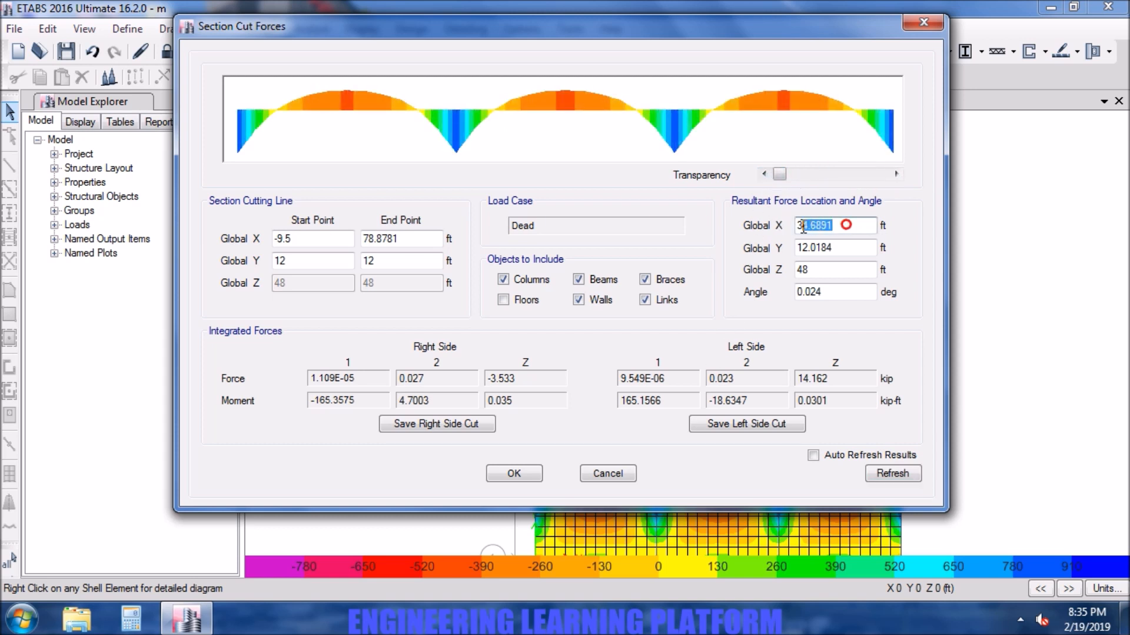
- Set the resultant angle to 0°, refresh the integrated forces, and accept the section cut
{"action": "left_click", "coordinate": [834, 247]}
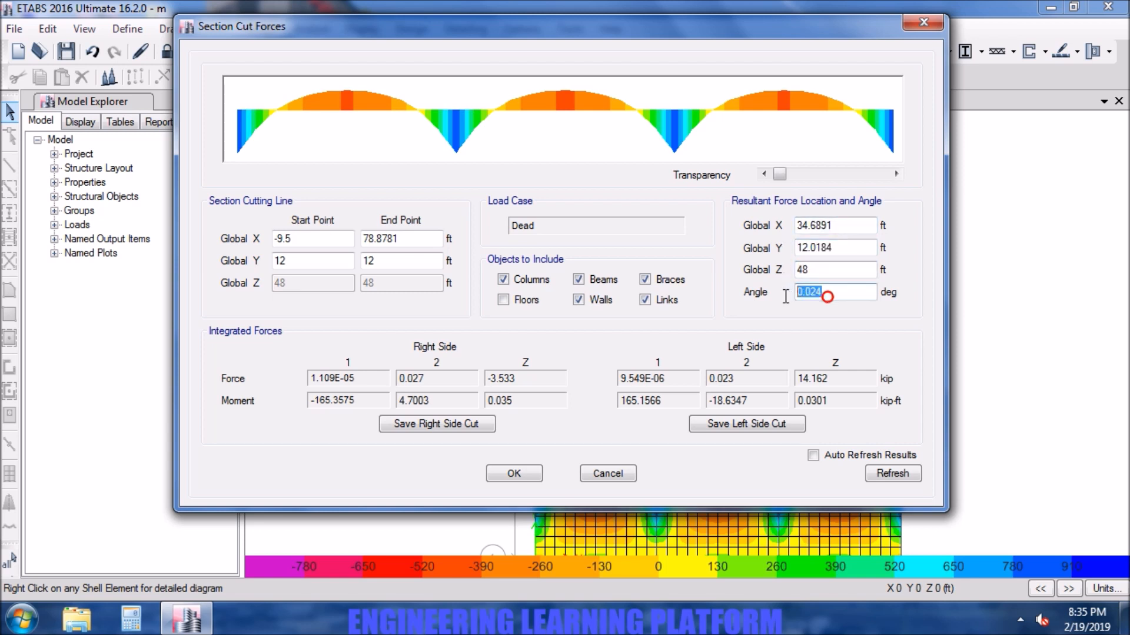
{"action": "type", "text": "0"}
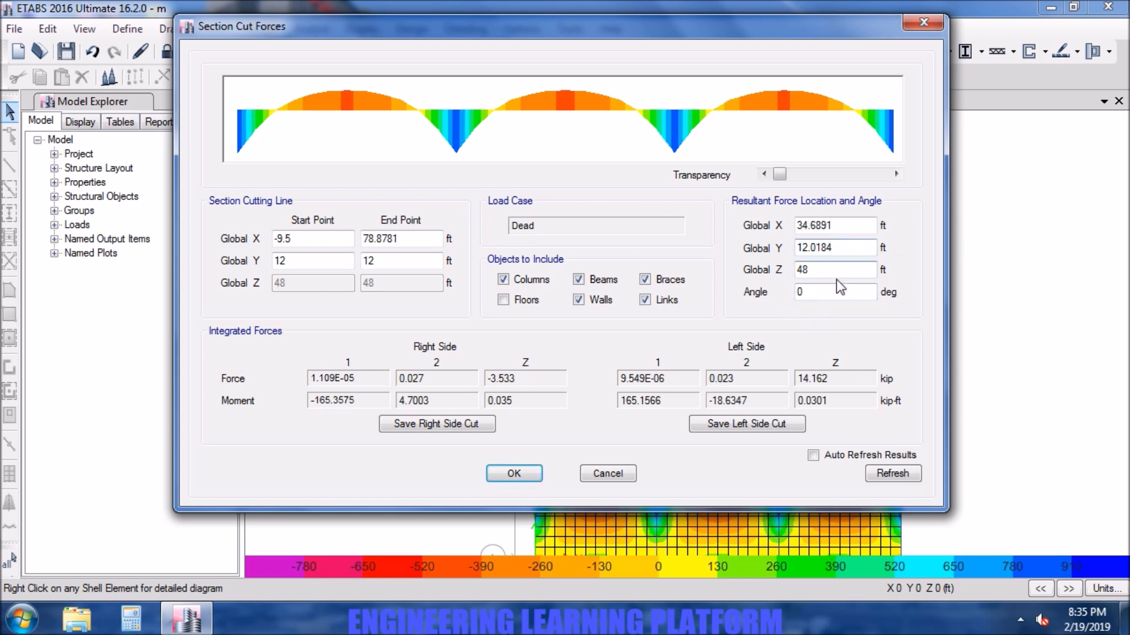
{"action": "left_click", "coordinate": [892, 473]}
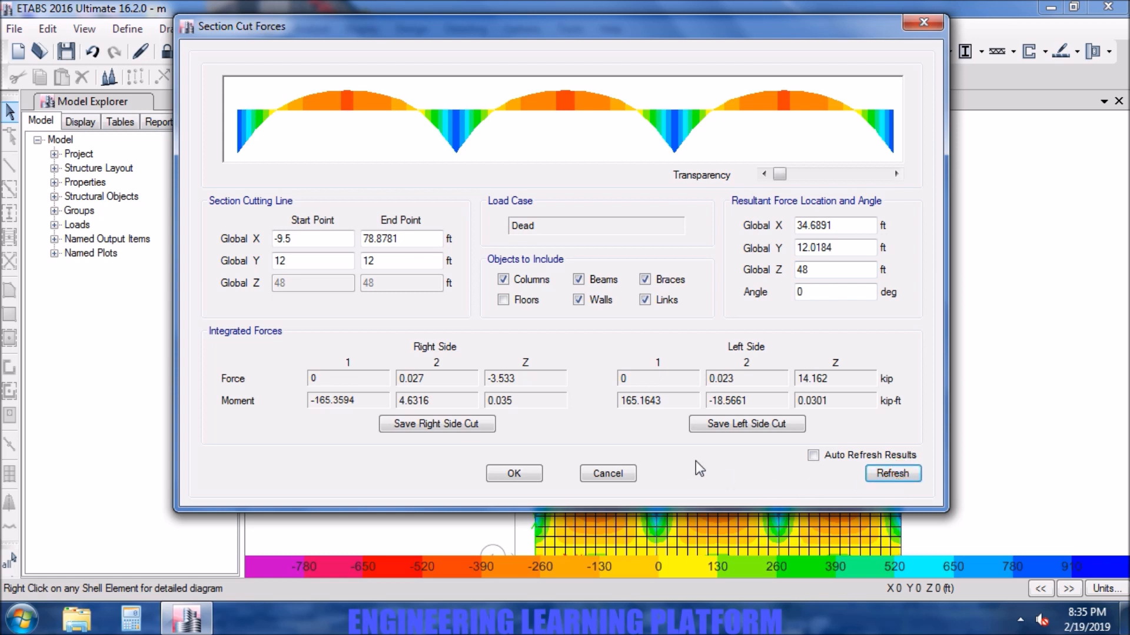
{"action": "mouse_move", "coordinate": [624, 461]}
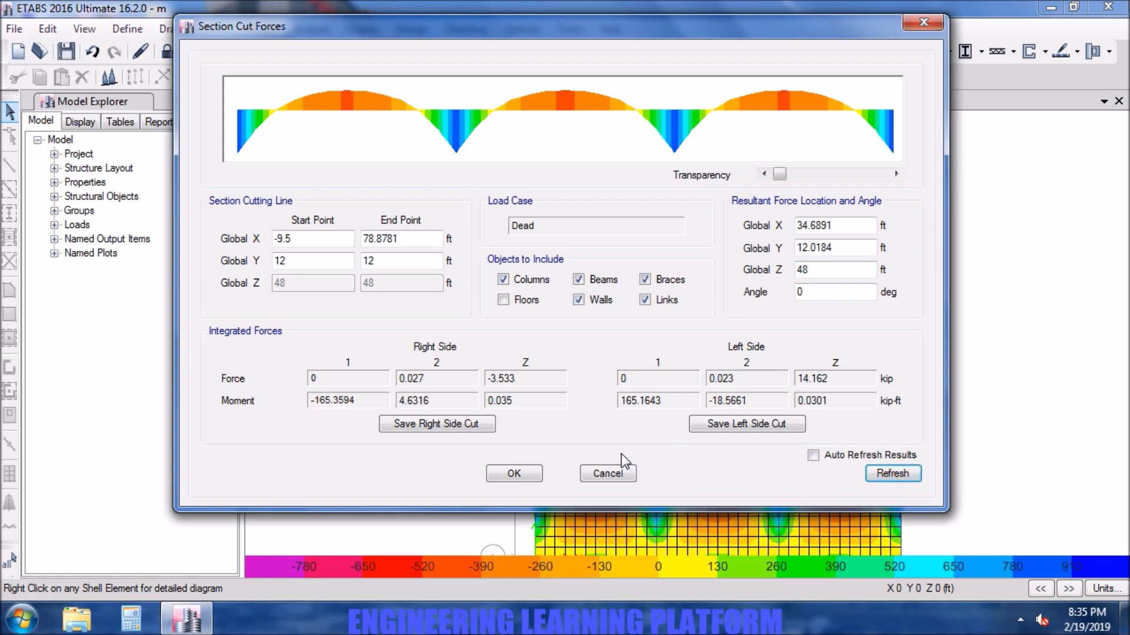
{"action": "mouse_move", "coordinate": [554, 124]}
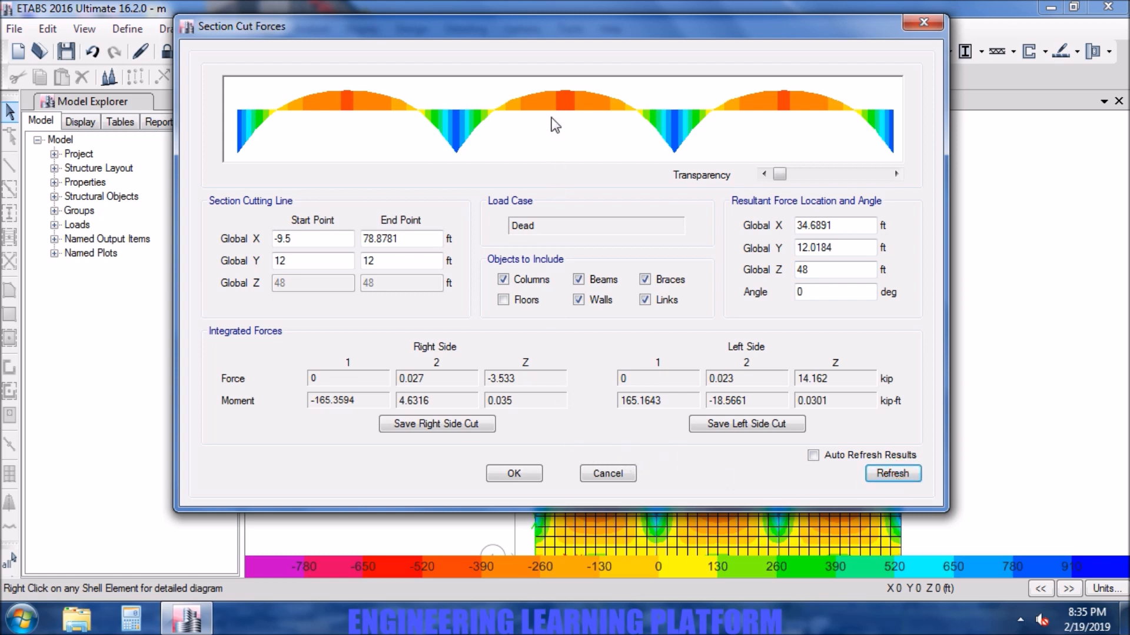
{"action": "mouse_move", "coordinate": [688, 144]}
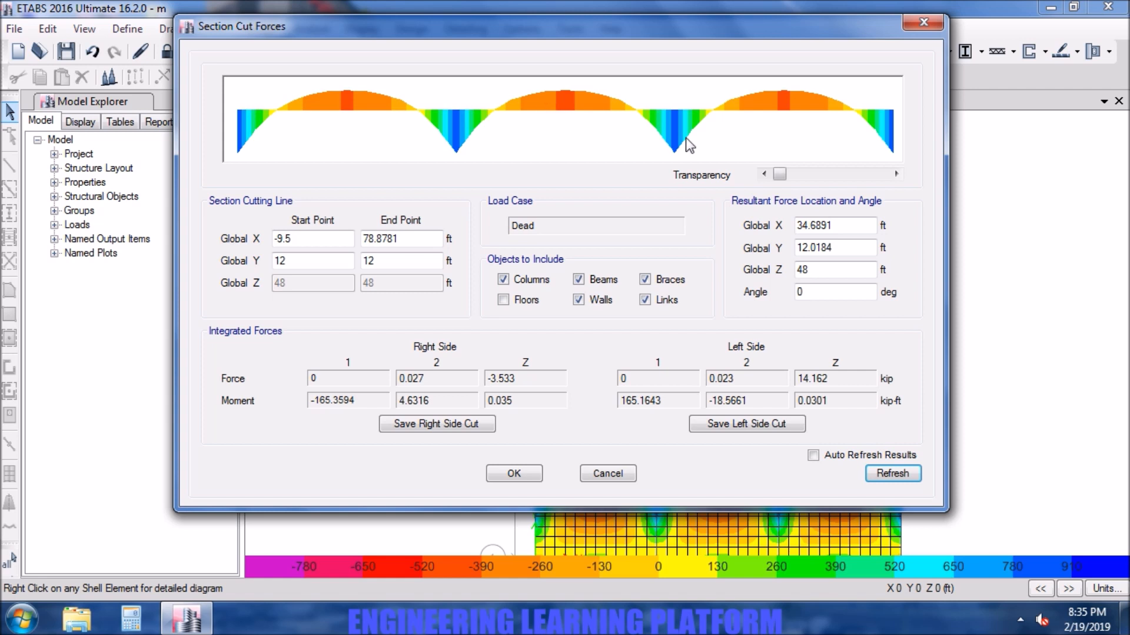
{"action": "mouse_move", "coordinate": [579, 407]}
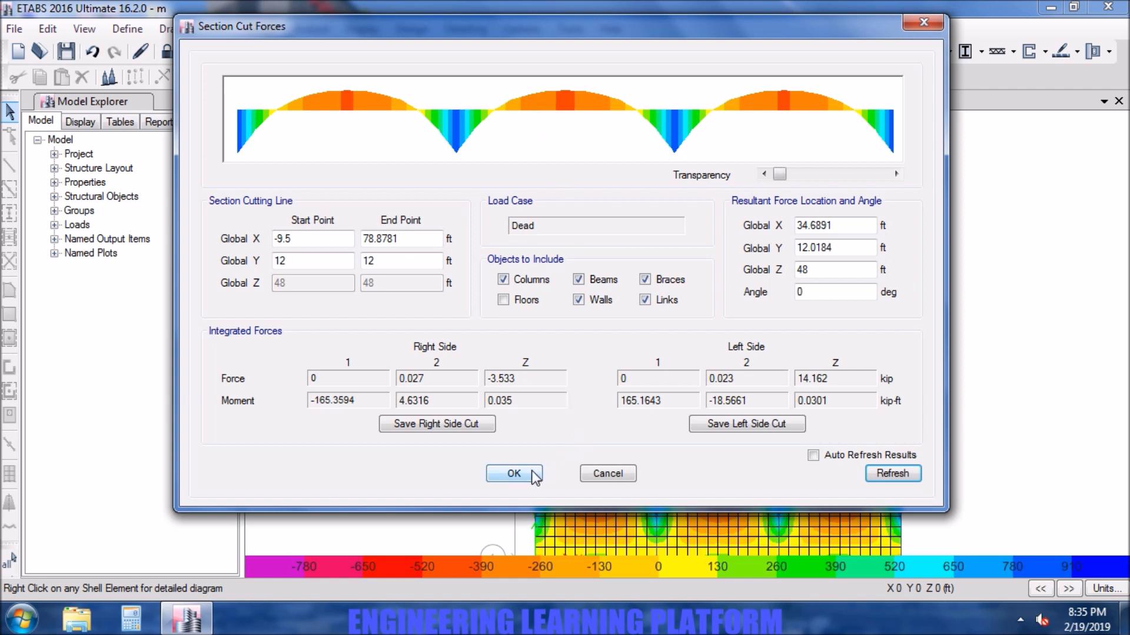
{"action": "left_click", "coordinate": [513, 473]}
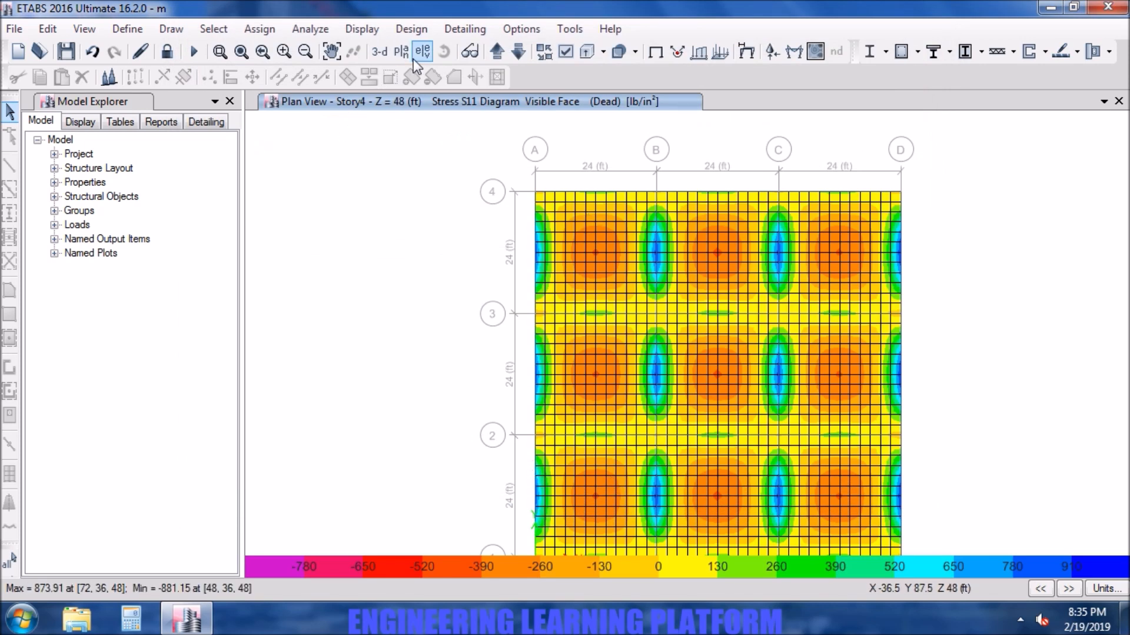
- Display the elevation view along grid line A from Base to Story4
{"action": "left_click", "coordinate": [422, 51]}
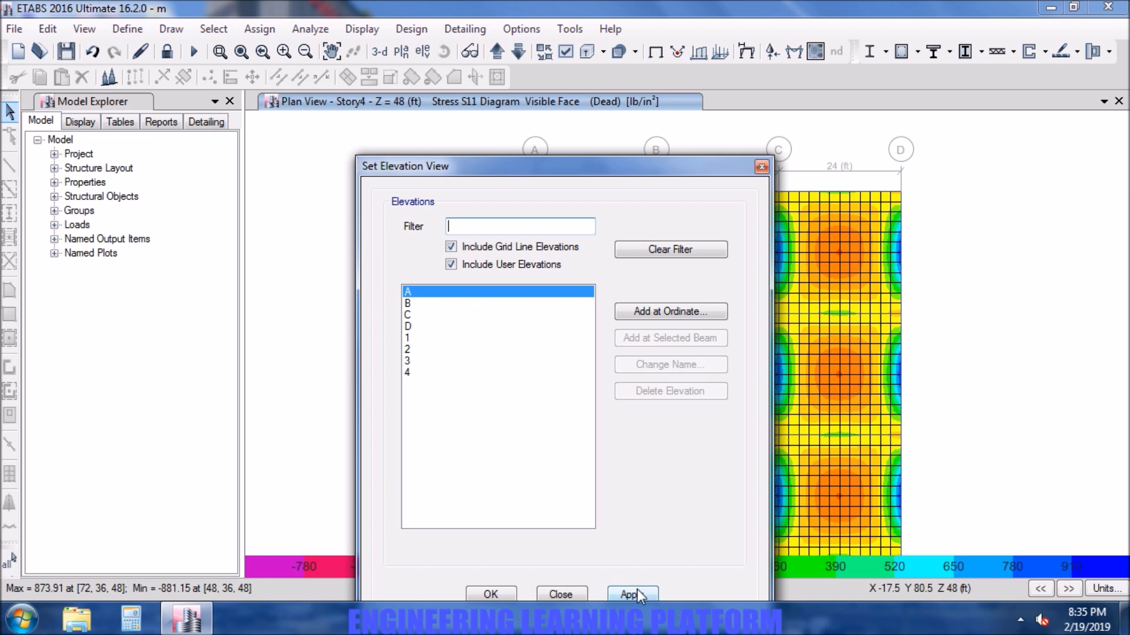
{"action": "left_click", "coordinate": [631, 594]}
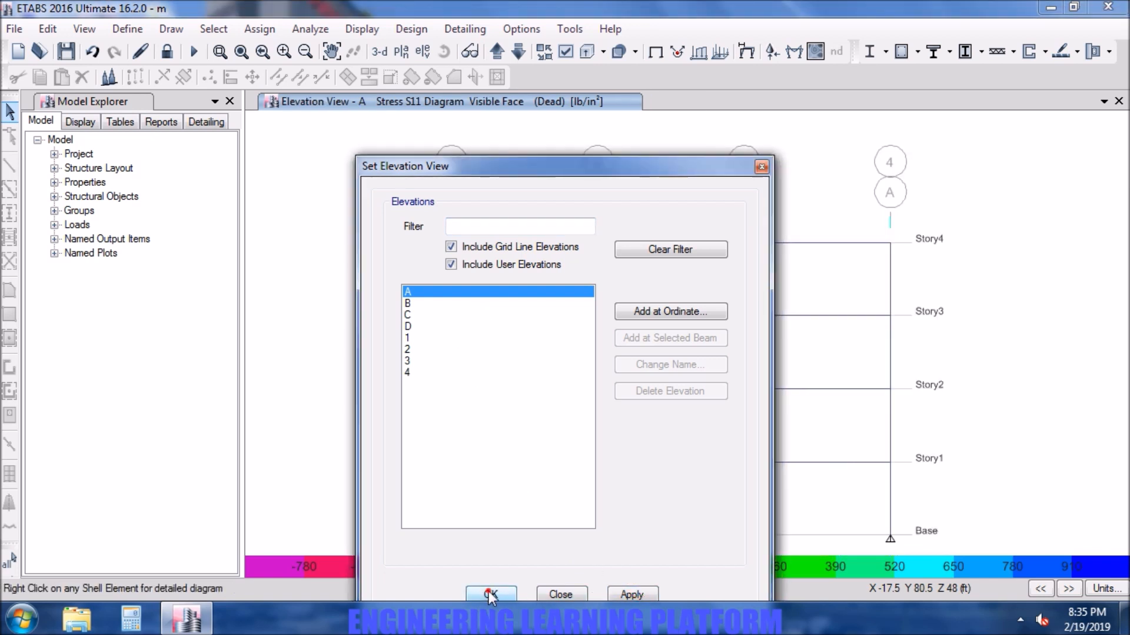
{"action": "left_click", "coordinate": [491, 594]}
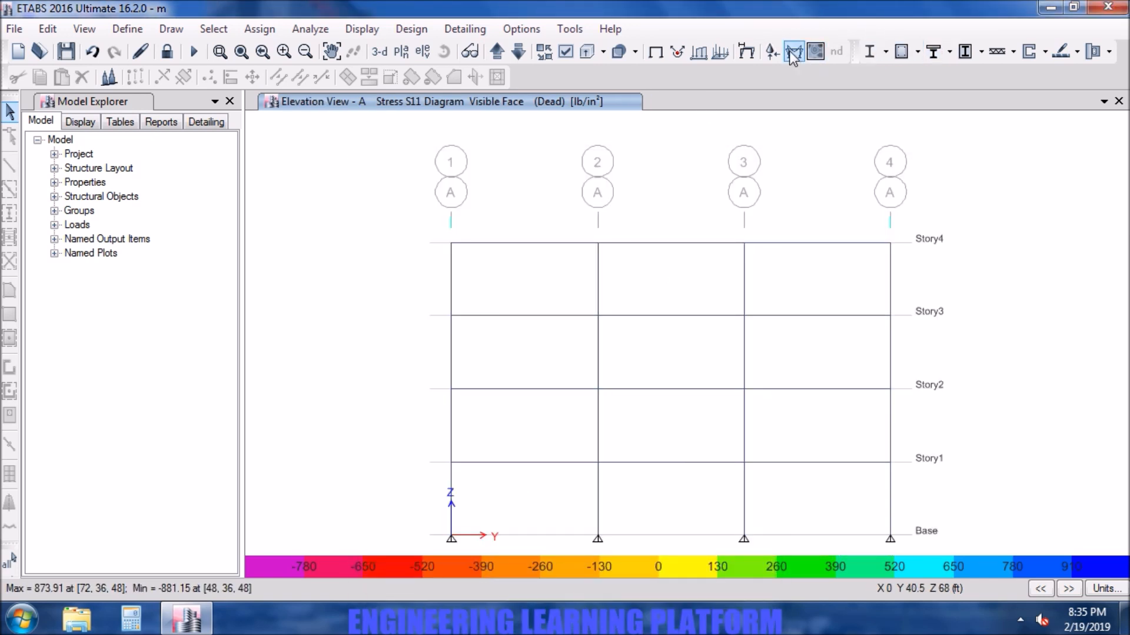
- Show the Dead-case axial force diagram for the frames on elevation A, in kip
{"action": "left_click", "coordinate": [793, 51]}
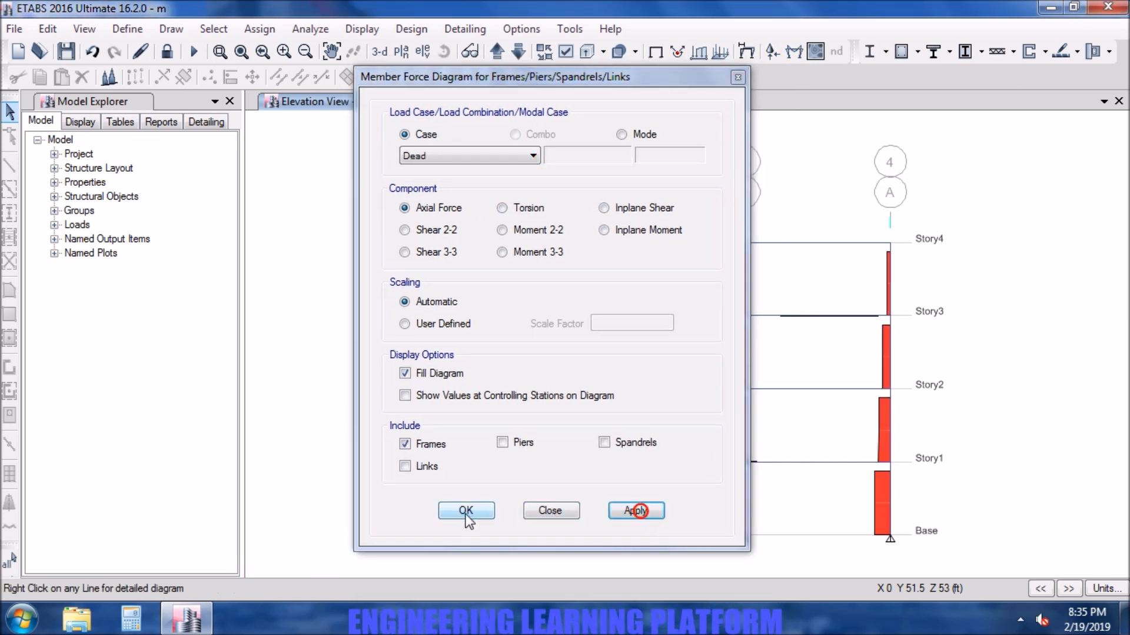
{"action": "left_click", "coordinate": [466, 511]}
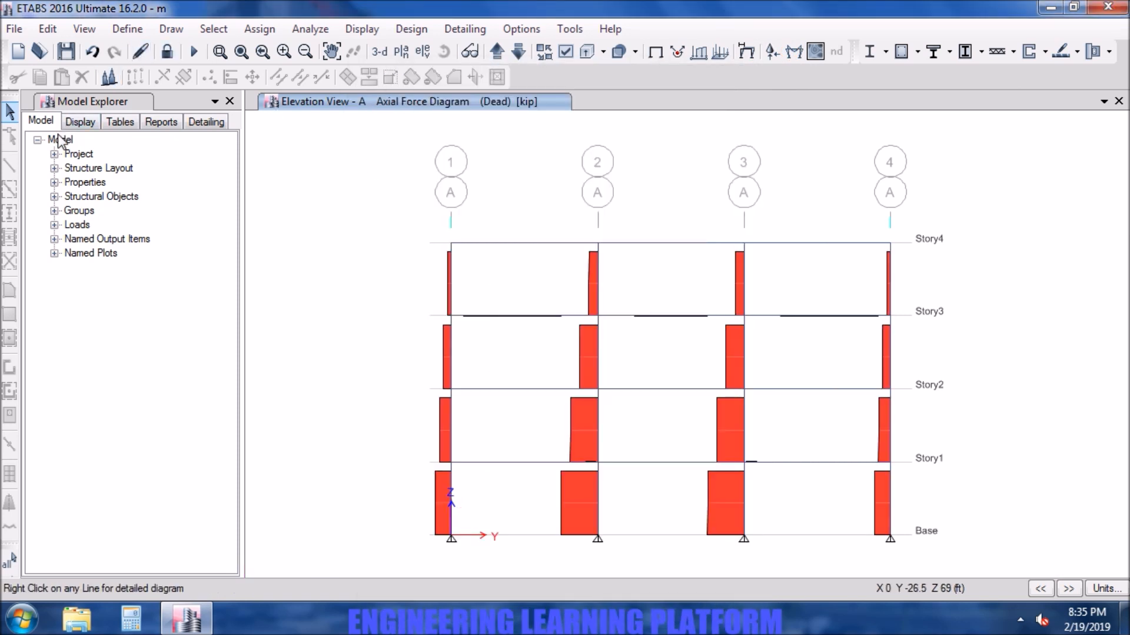
{"action": "left_click", "coordinate": [170, 28]}
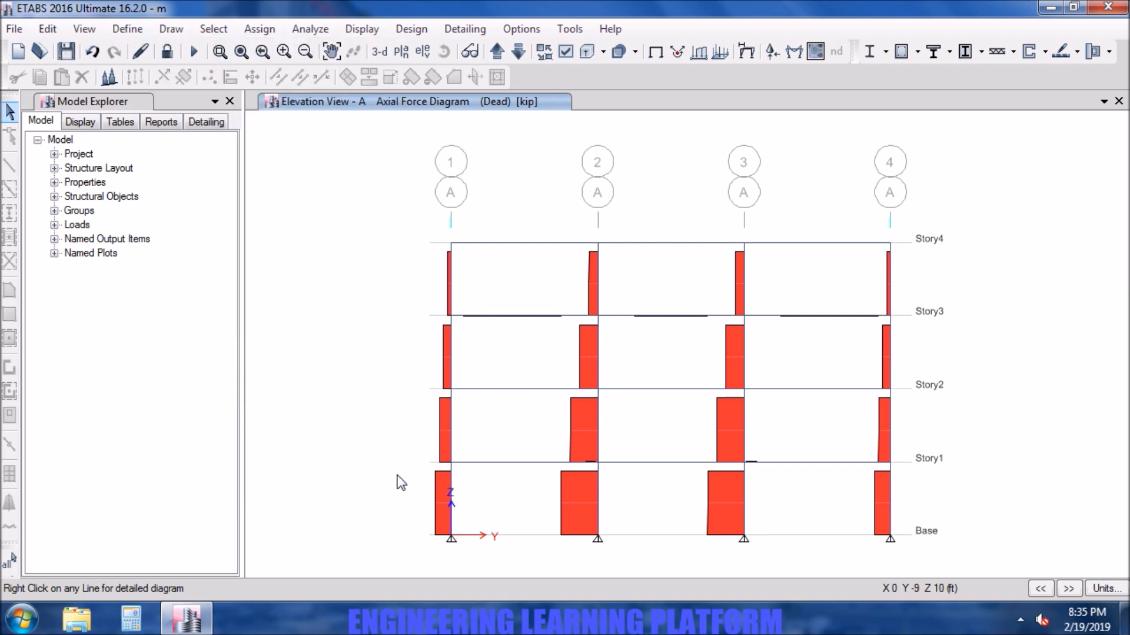
{"action": "mouse_move", "coordinate": [420, 502]}
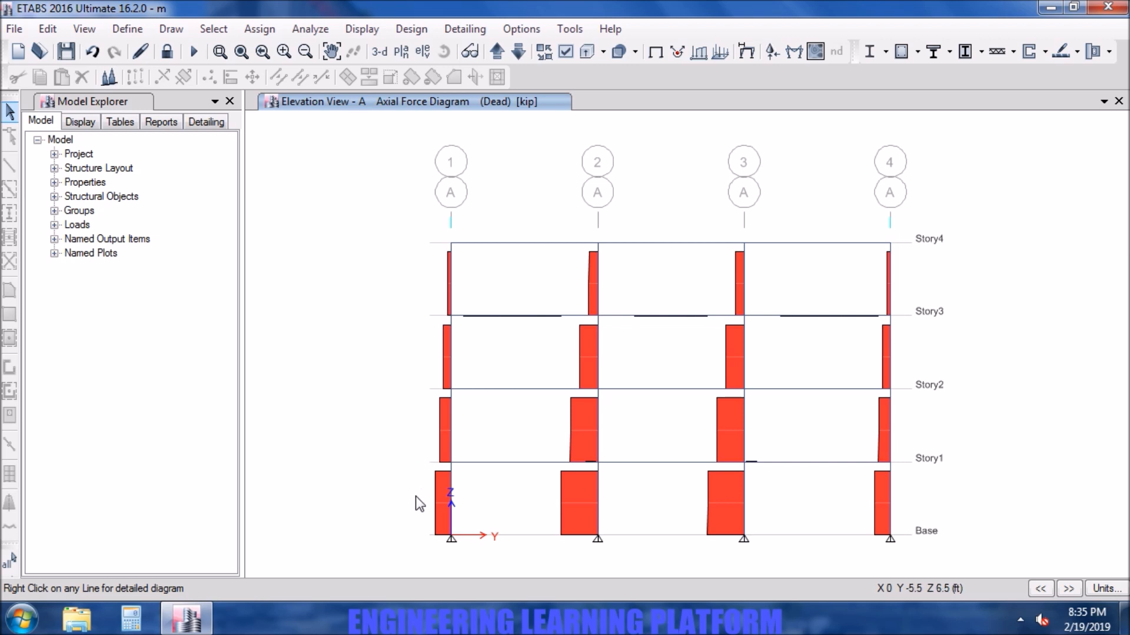
{"action": "mouse_move", "coordinate": [933, 508]}
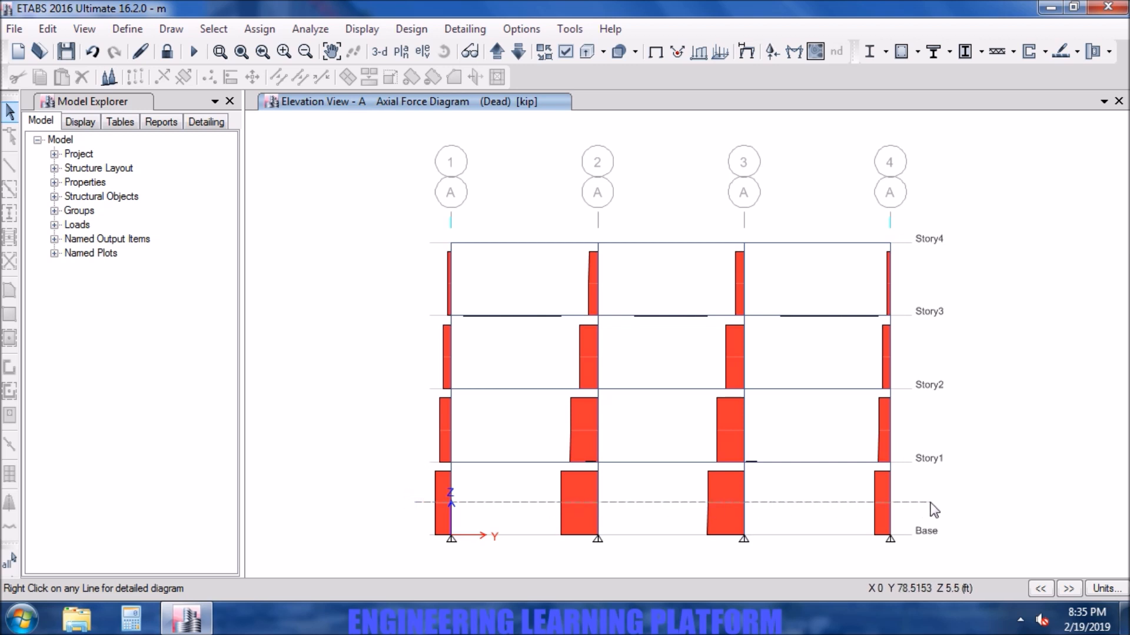
{"action": "mouse_move", "coordinate": [920, 509]}
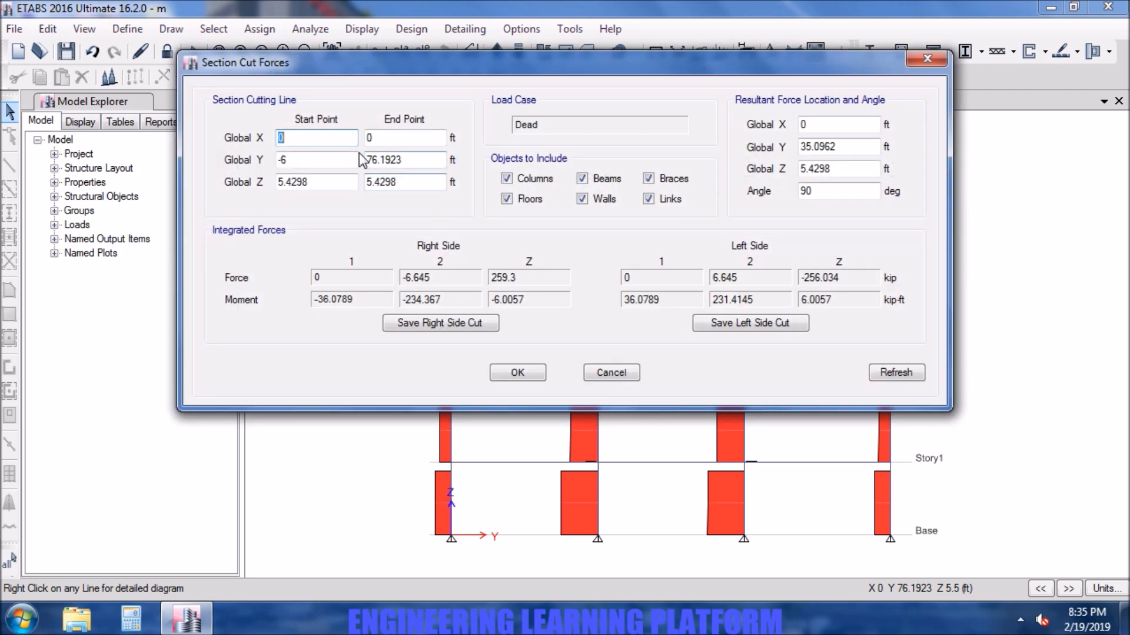
- Review the new base cut's coordinates and set its start point Global Z to 5 ft
{"action": "left_click", "coordinate": [897, 373]}
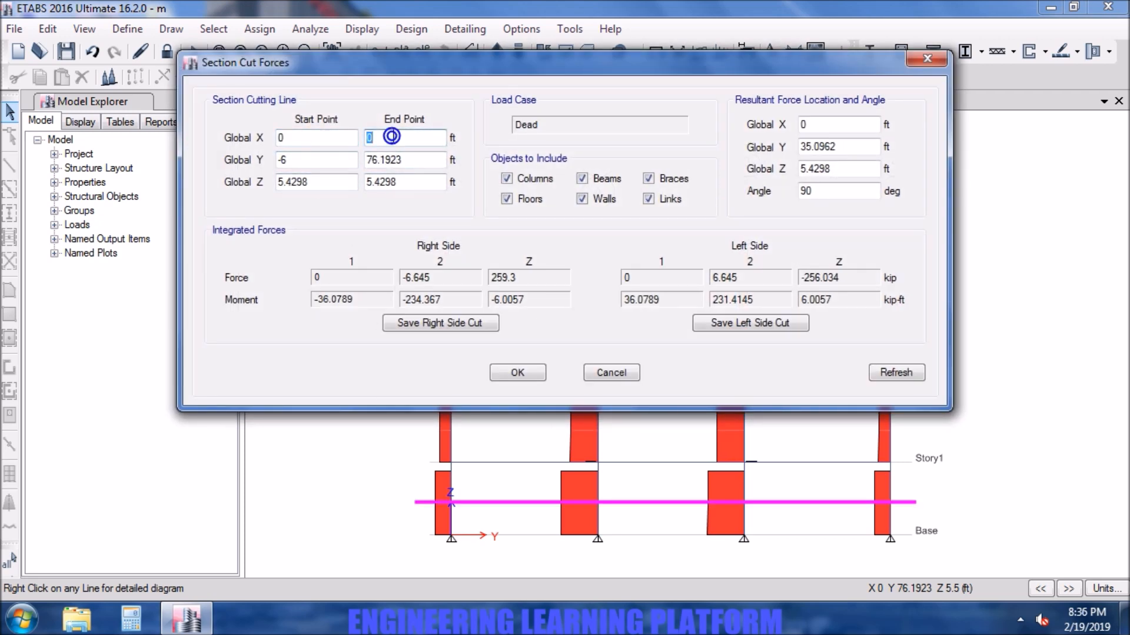
{"action": "left_click", "coordinate": [315, 160]}
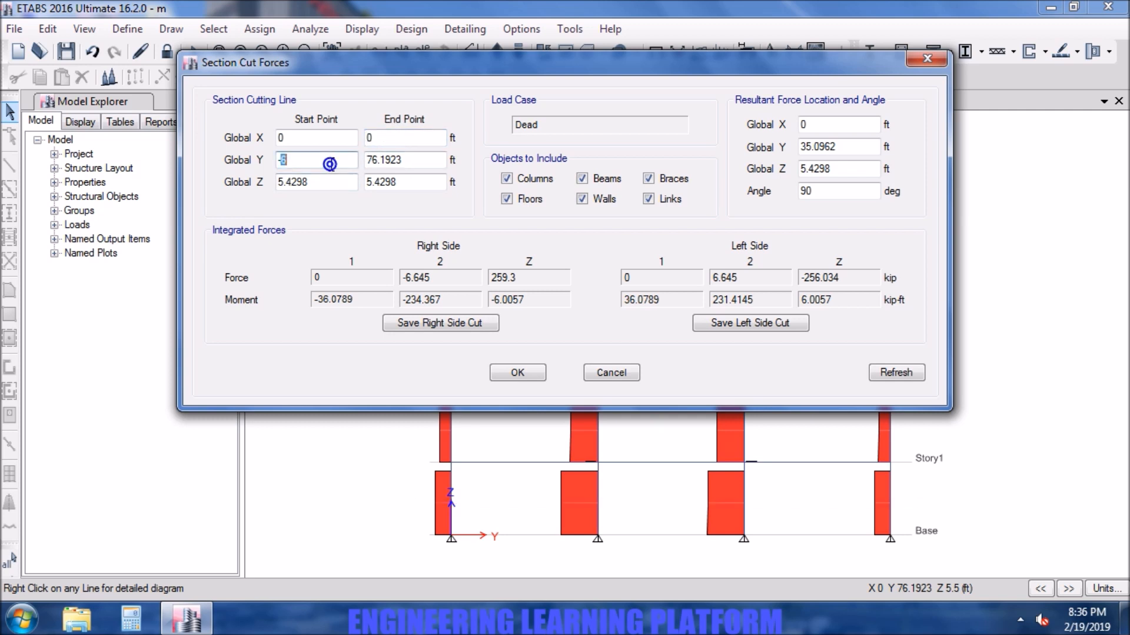
{"action": "mouse_move", "coordinate": [408, 160]}
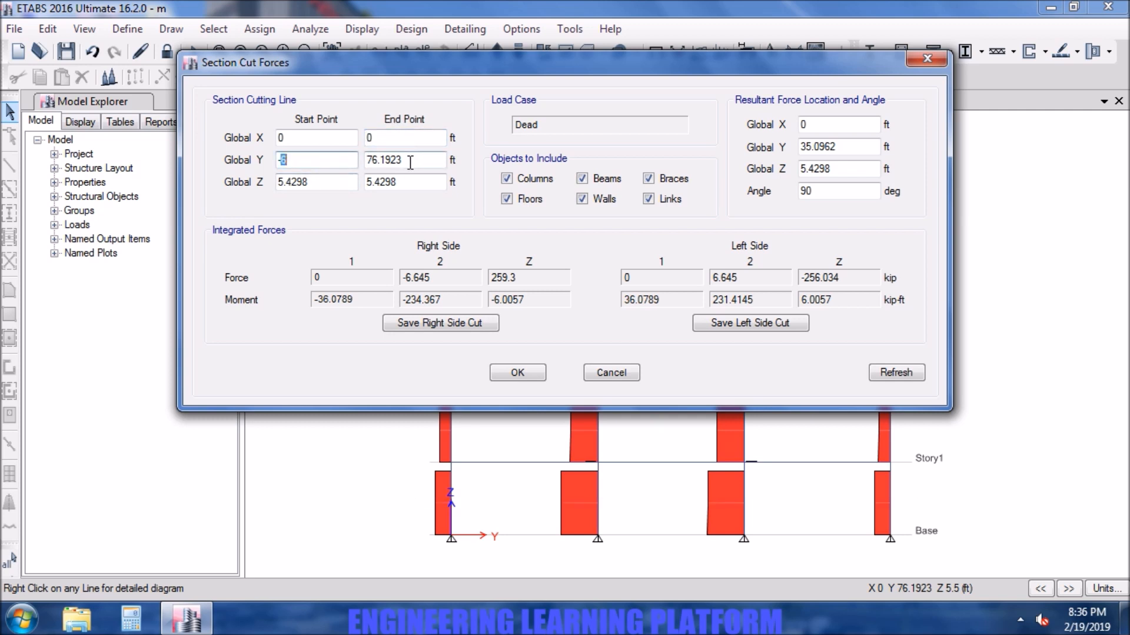
{"action": "left_click", "coordinate": [404, 160]}
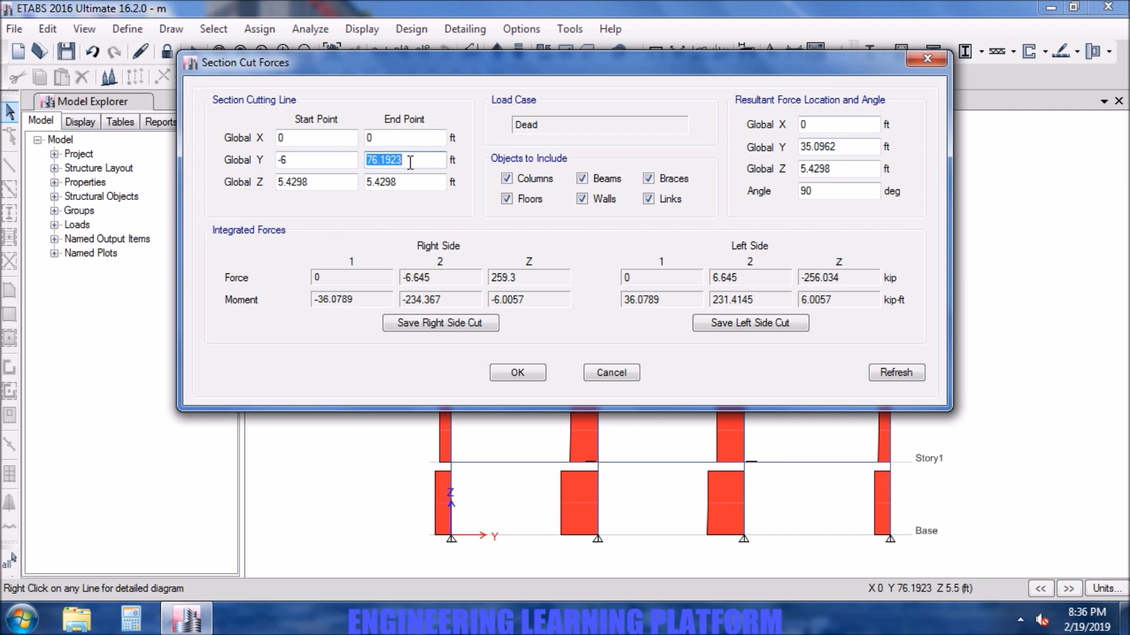
{"action": "left_click", "coordinate": [315, 181]}
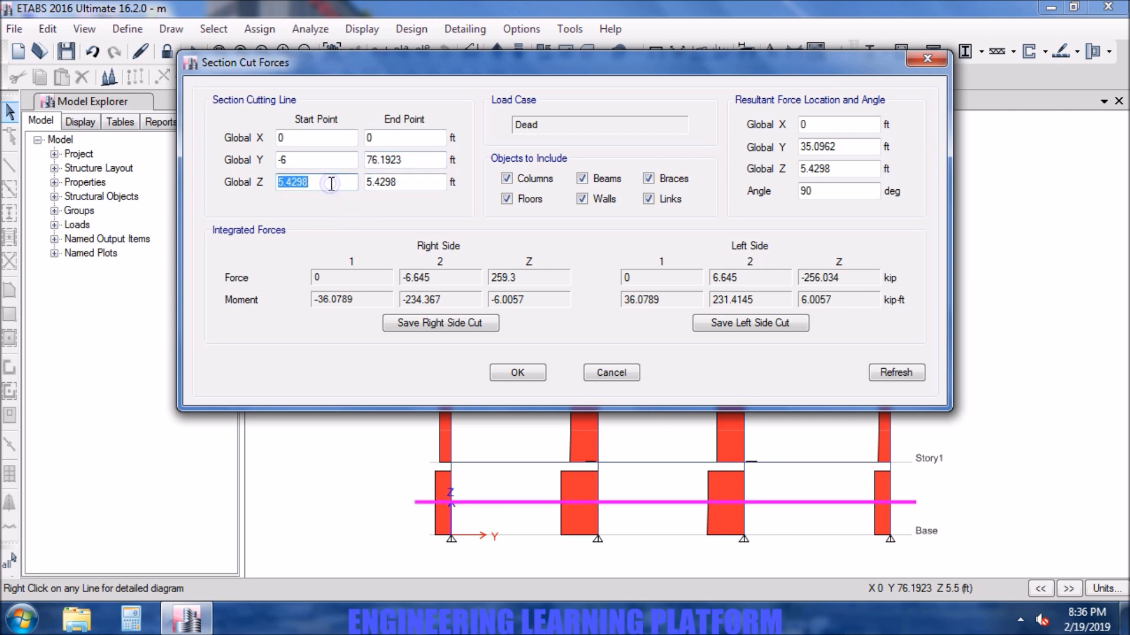
{"action": "type", "text": "5"}
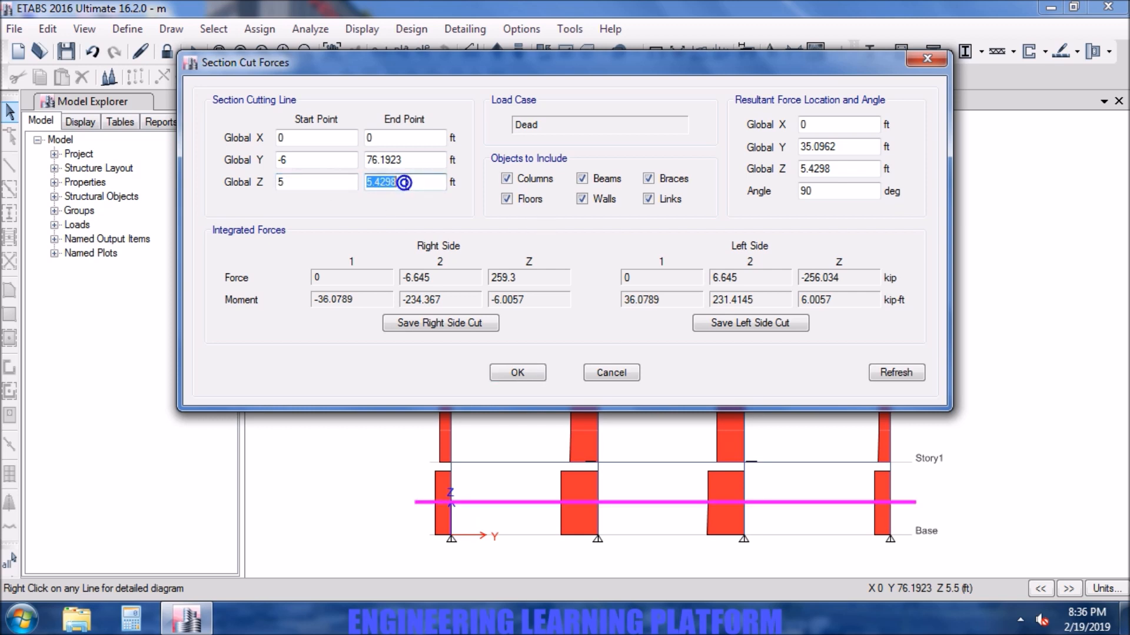
{"action": "left_click", "coordinate": [895, 373]}
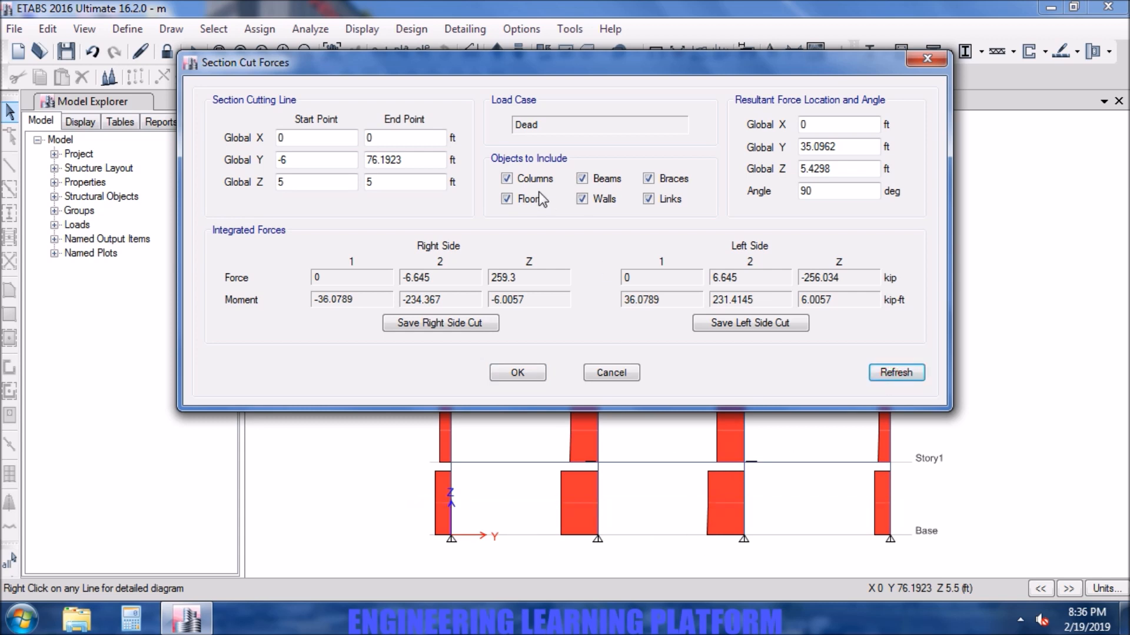
{"action": "mouse_move", "coordinate": [361, 311]}
{"action": "type", "text": "5"}
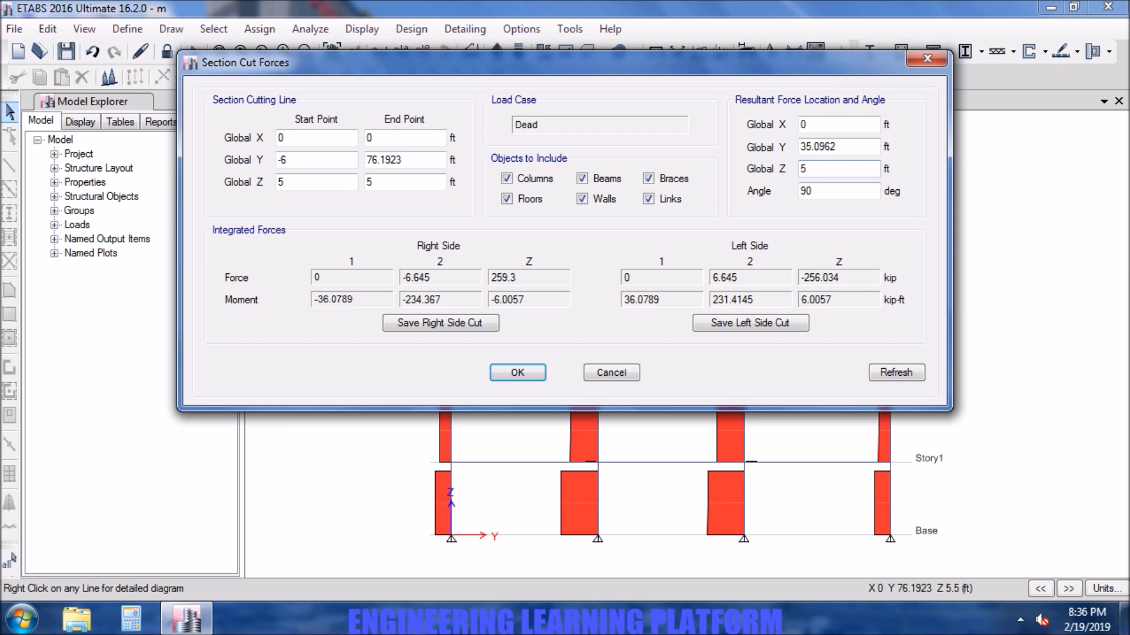
{"action": "mouse_move", "coordinate": [832, 193]}
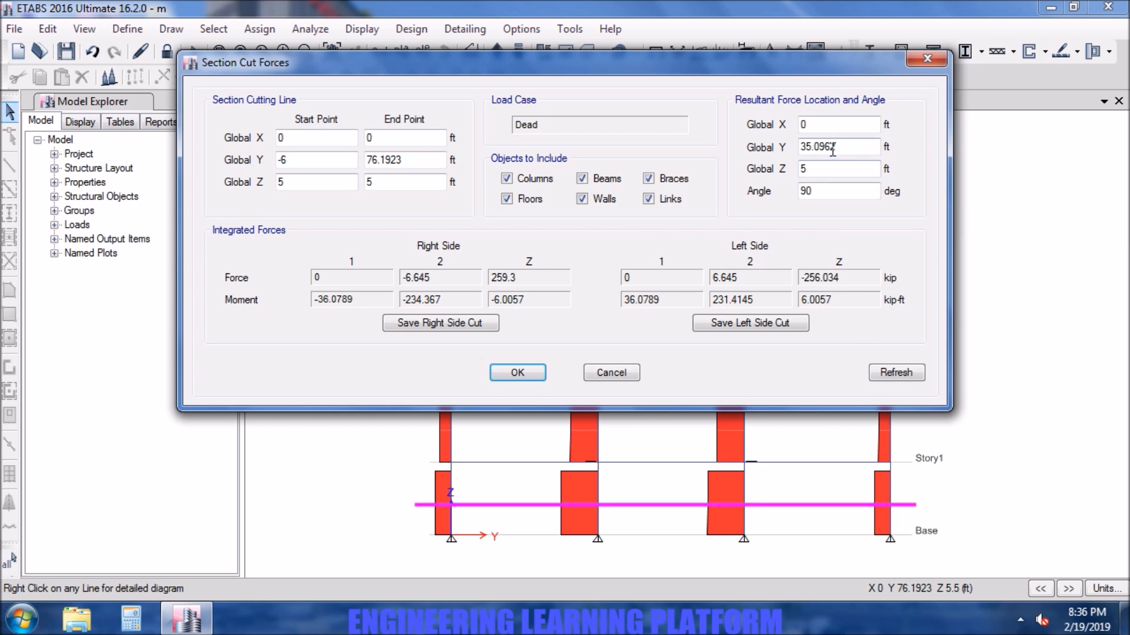
{"action": "mouse_move", "coordinate": [563, 181]}
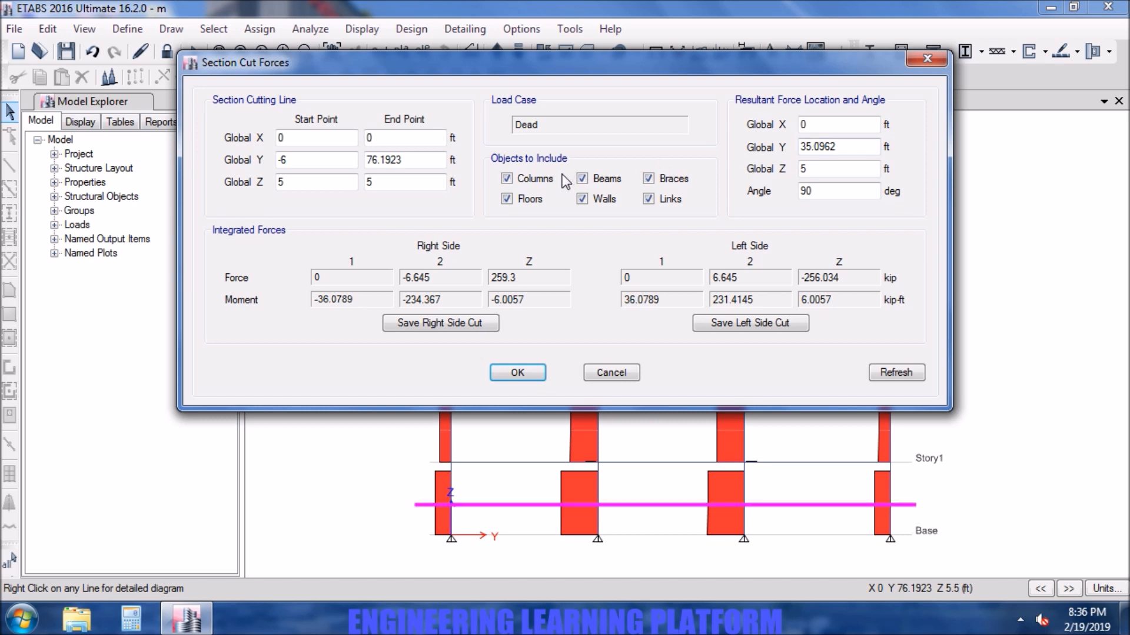
- Exclude columns from the grid A cut and refresh its forces
{"action": "left_click", "coordinate": [506, 178]}
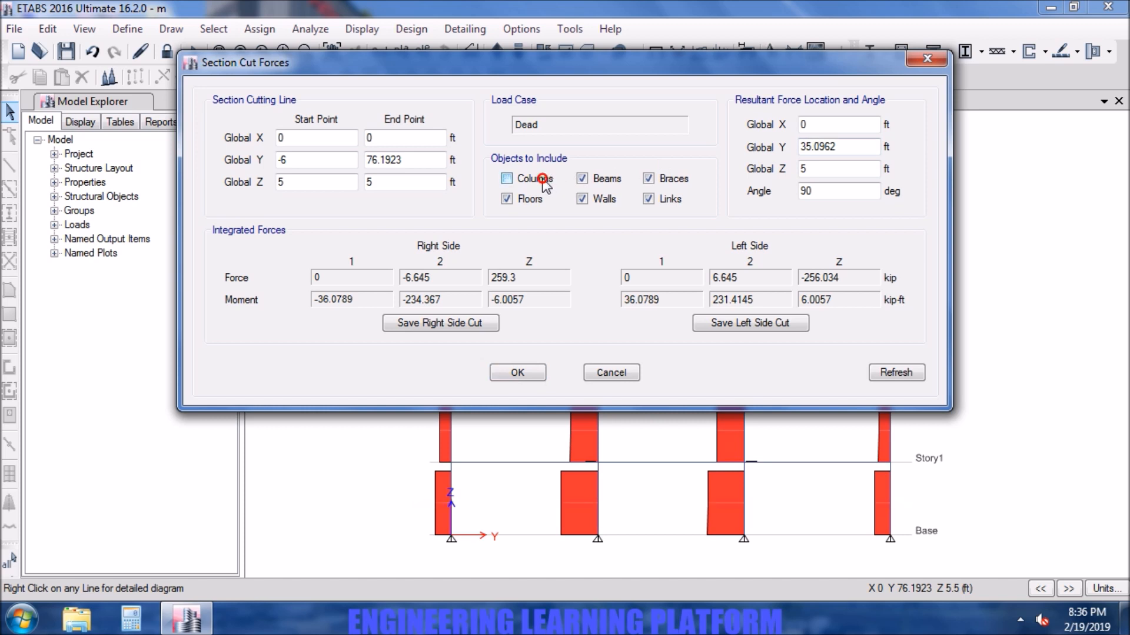
{"action": "left_click", "coordinate": [895, 373]}
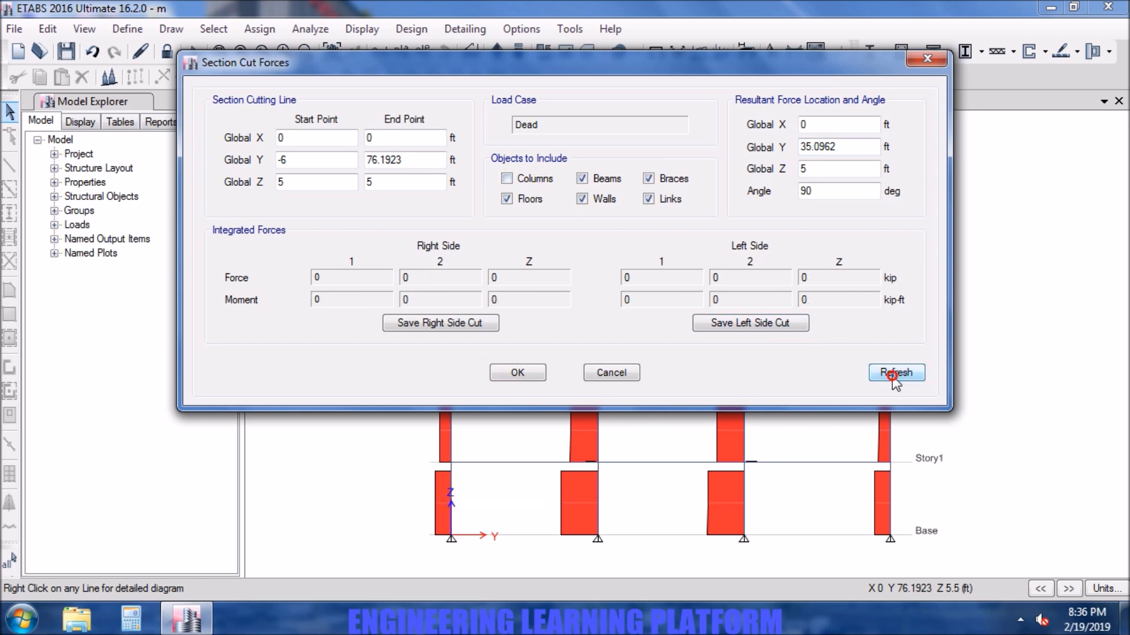
{"action": "left_click", "coordinate": [896, 373]}
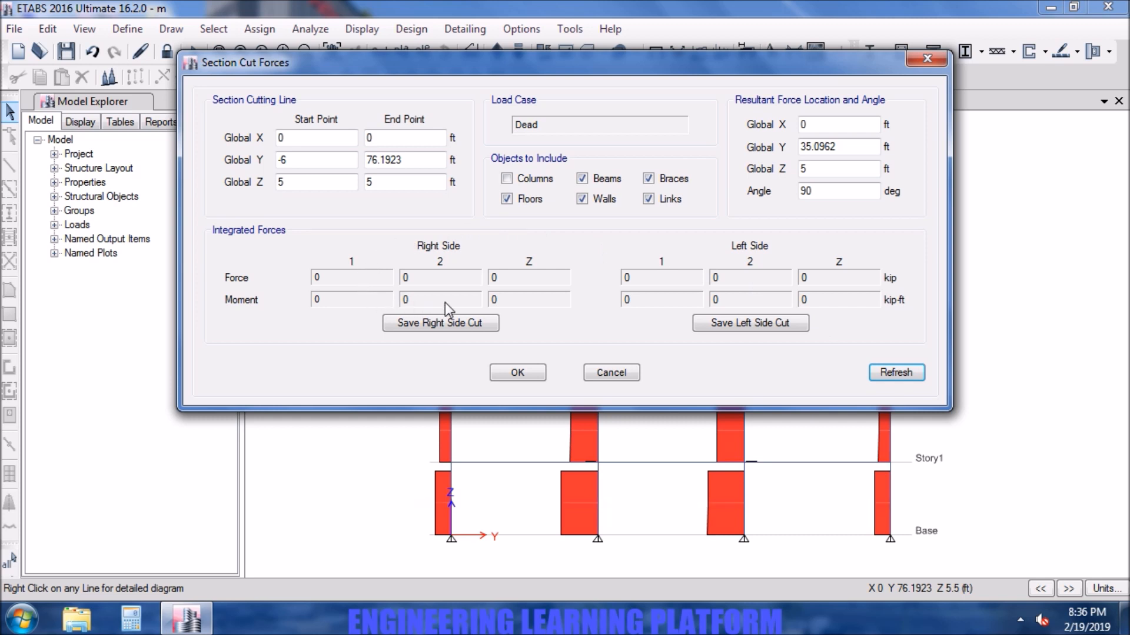
{"action": "mouse_move", "coordinate": [838, 283]}
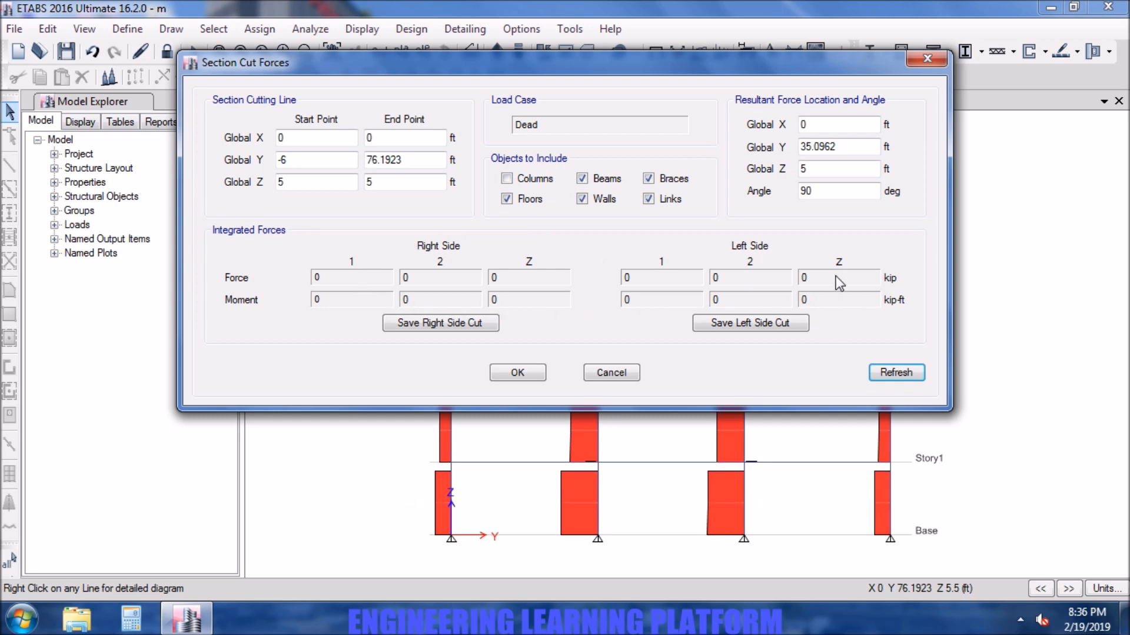
{"action": "mouse_move", "coordinate": [575, 207]}
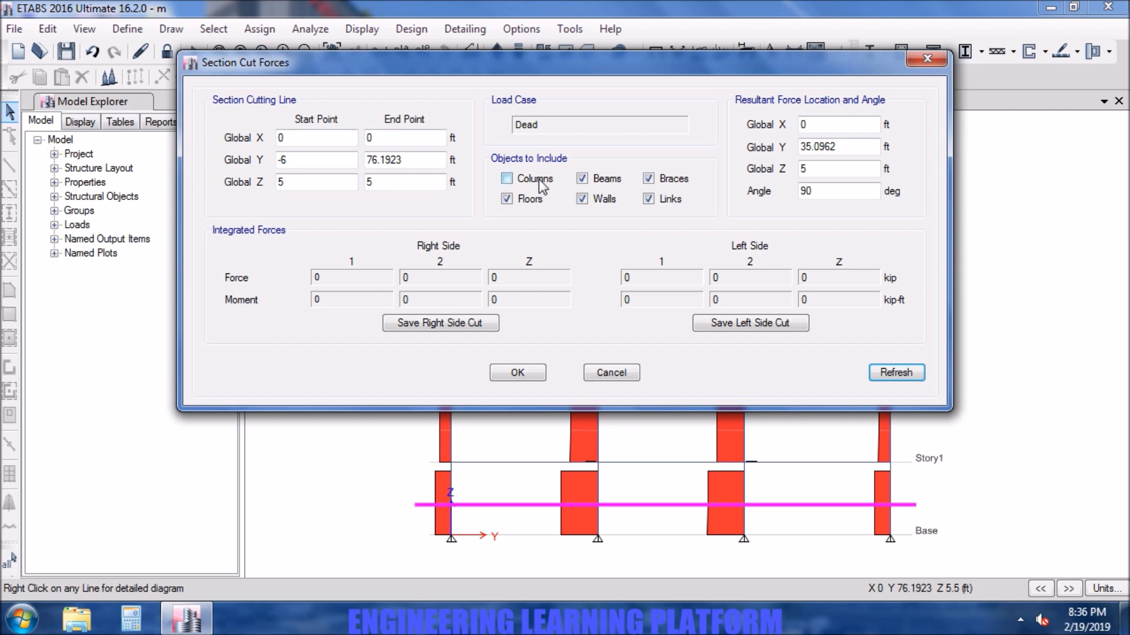
- Re-include columns and beams and refresh to Z forces 259.3 and −256.034 kip
{"action": "left_click", "coordinate": [506, 178]}
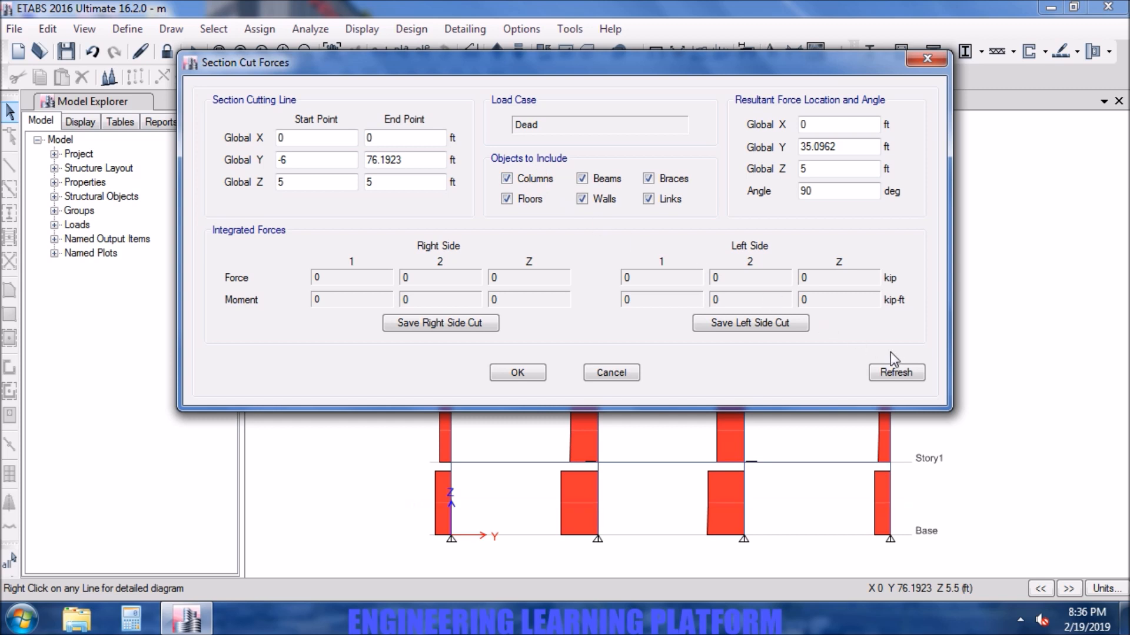
{"action": "left_click", "coordinate": [895, 373]}
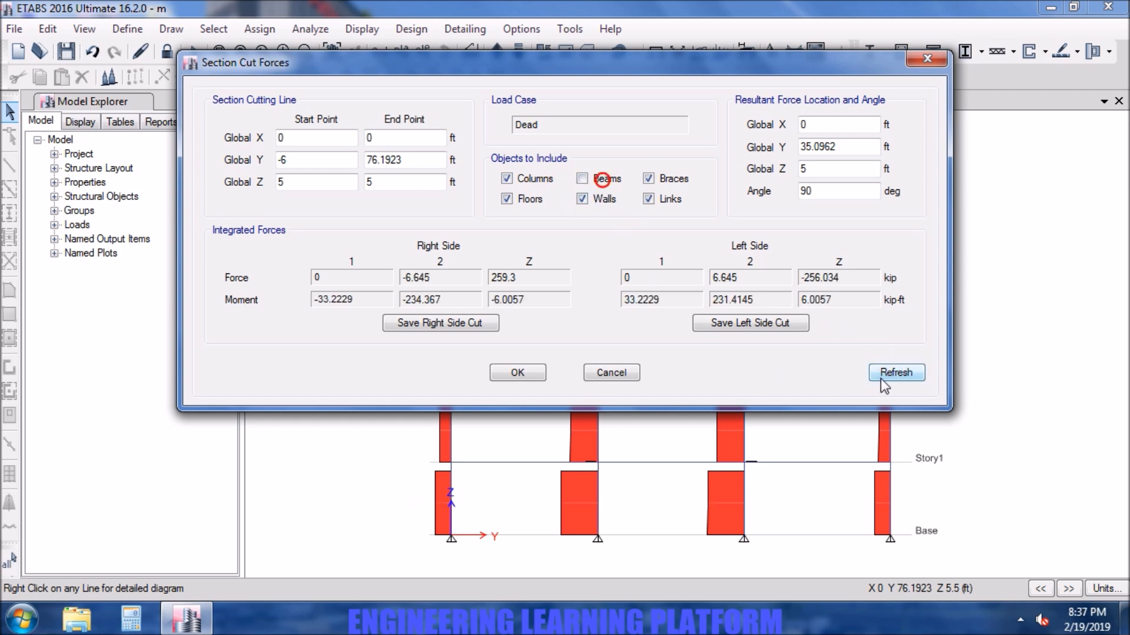
{"action": "left_click", "coordinate": [896, 373]}
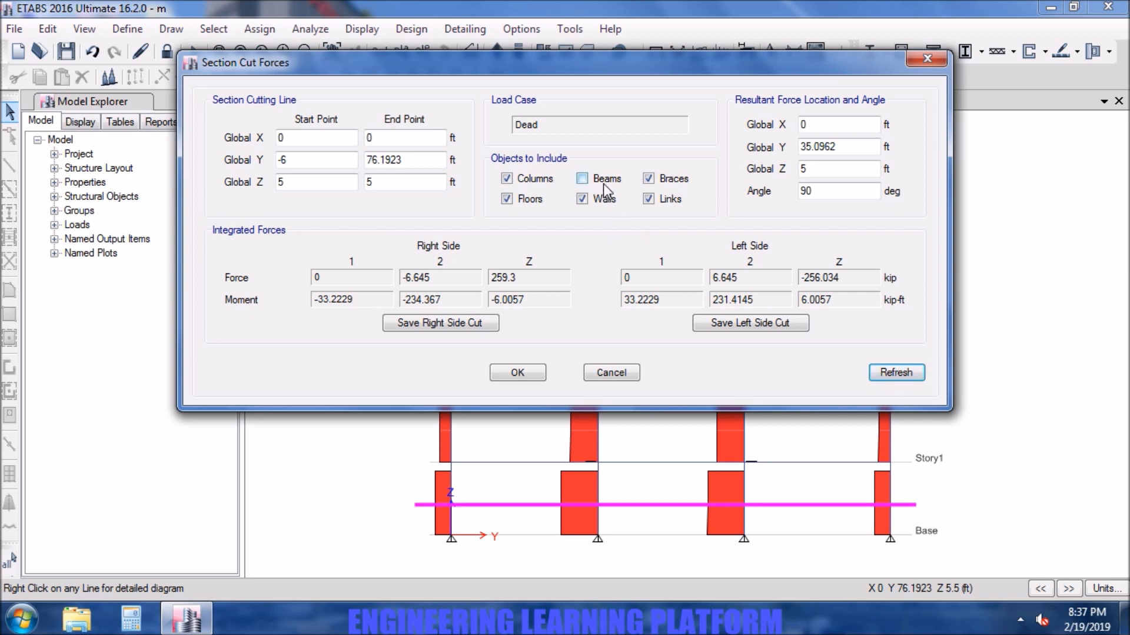
{"action": "left_click", "coordinate": [582, 177]}
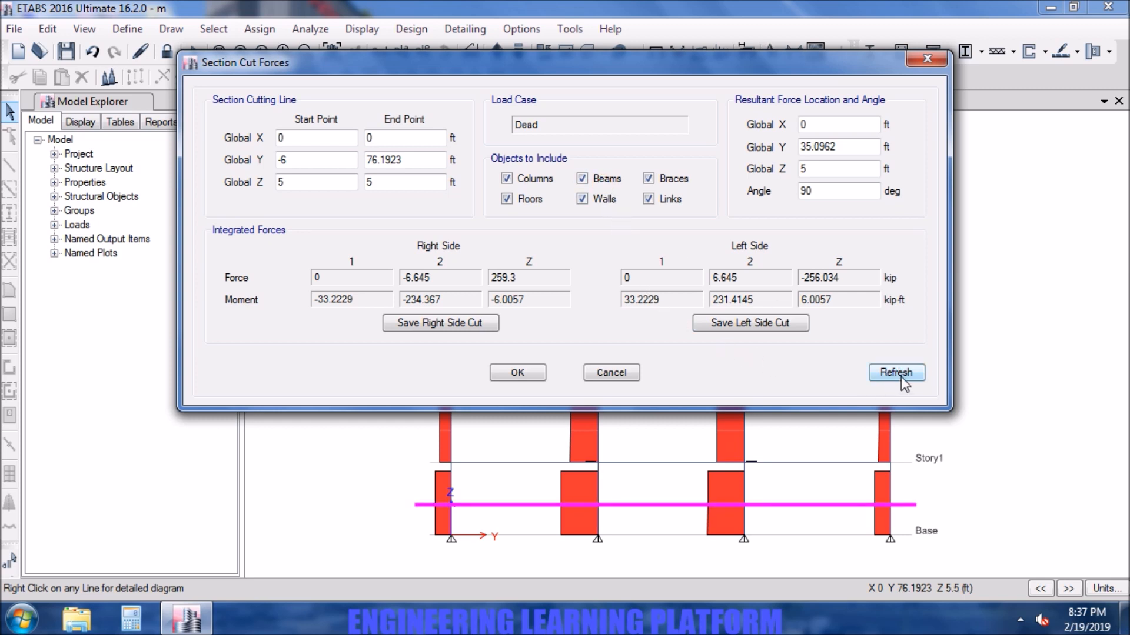
{"action": "mouse_move", "coordinate": [744, 347]}
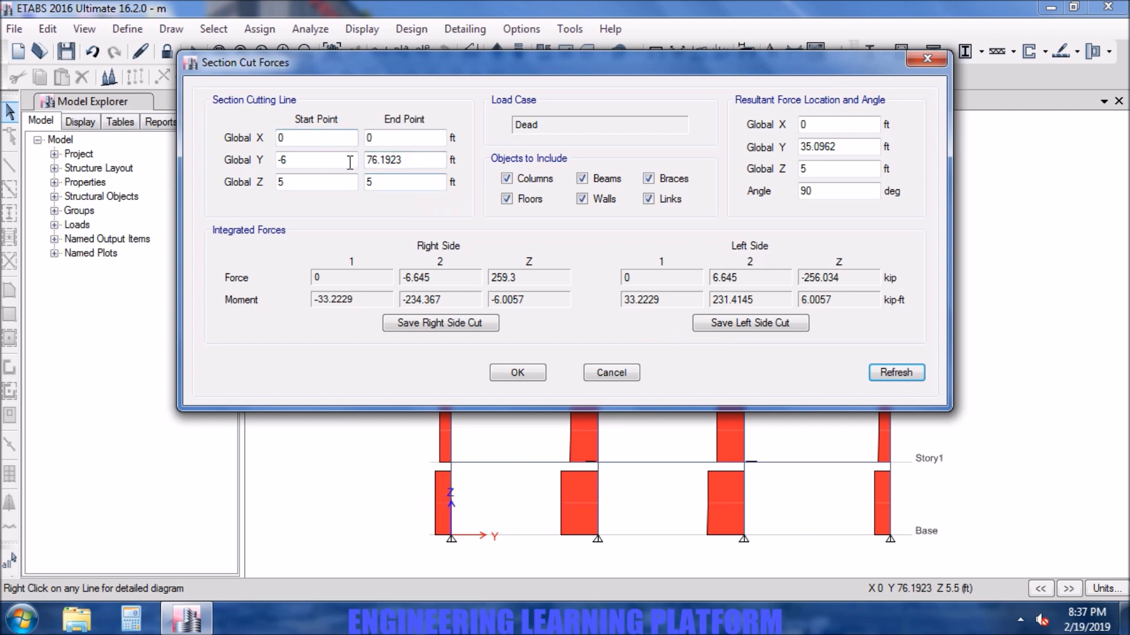
{"action": "mouse_move", "coordinate": [452, 345]}
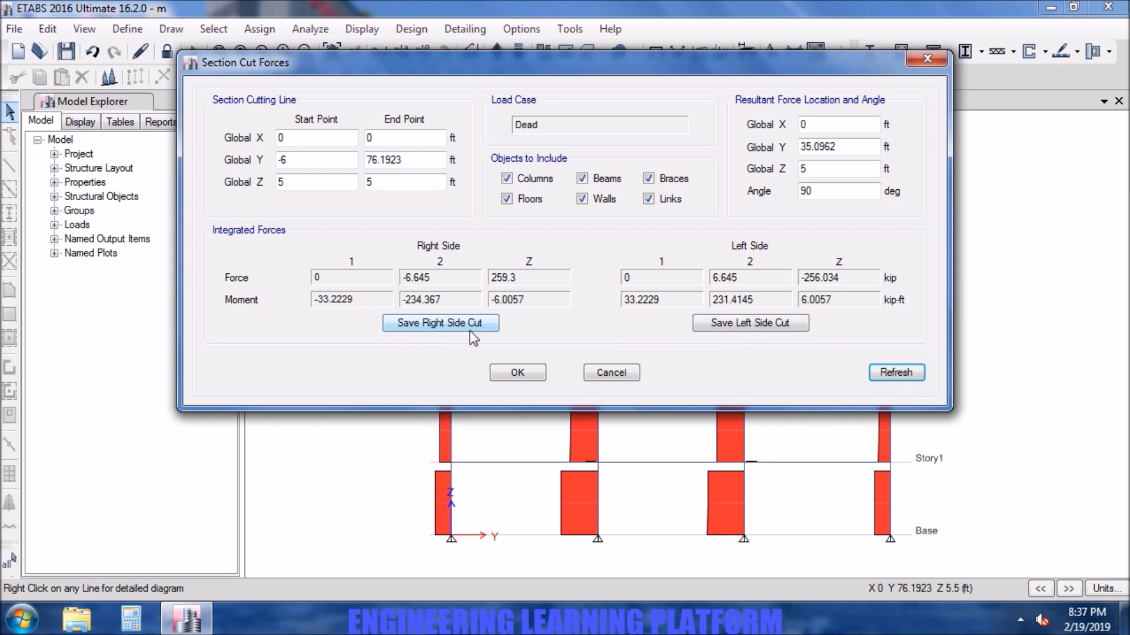
- Save the right-side forces as section cut SCut1 and acknowledge the confirmation
{"action": "left_click", "coordinate": [439, 322]}
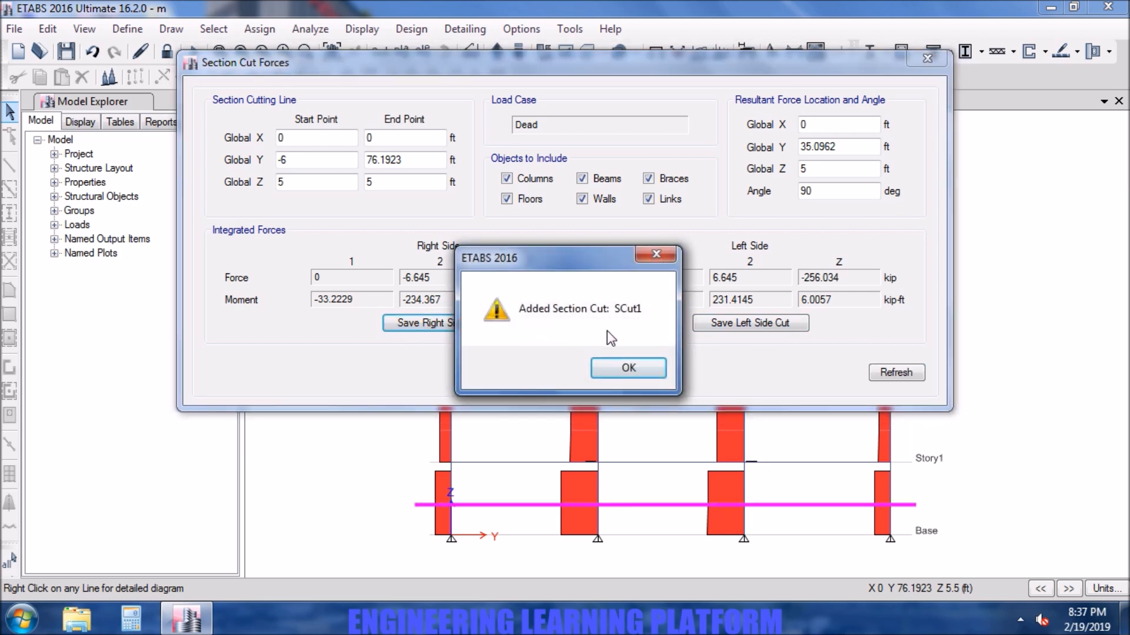
{"action": "left_click", "coordinate": [628, 368]}
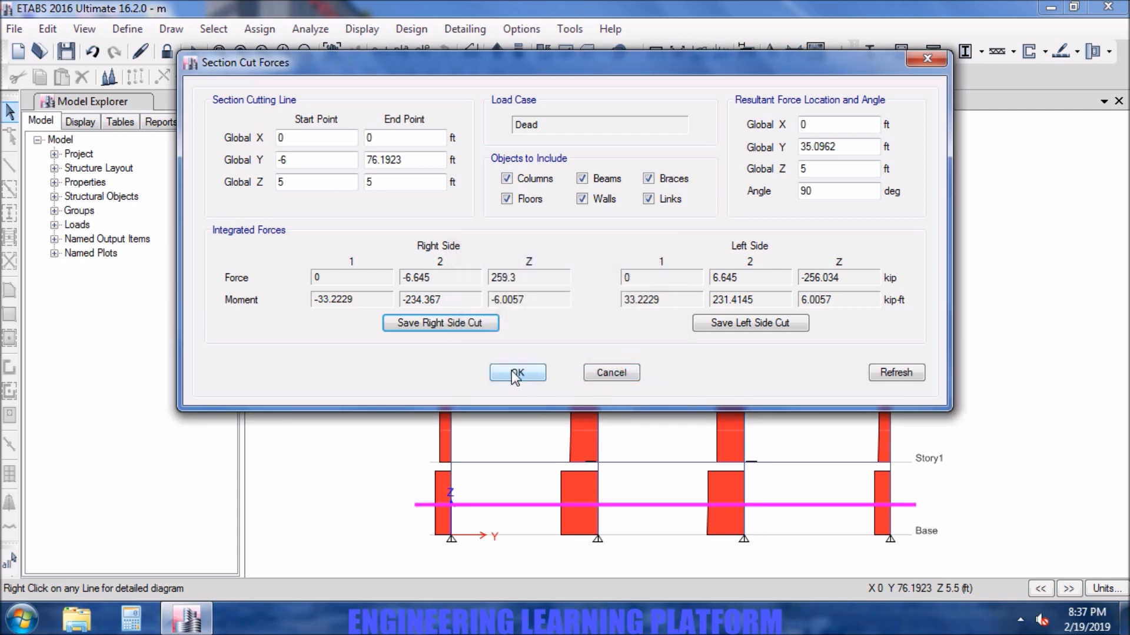
{"action": "mouse_move", "coordinate": [406, 159]}
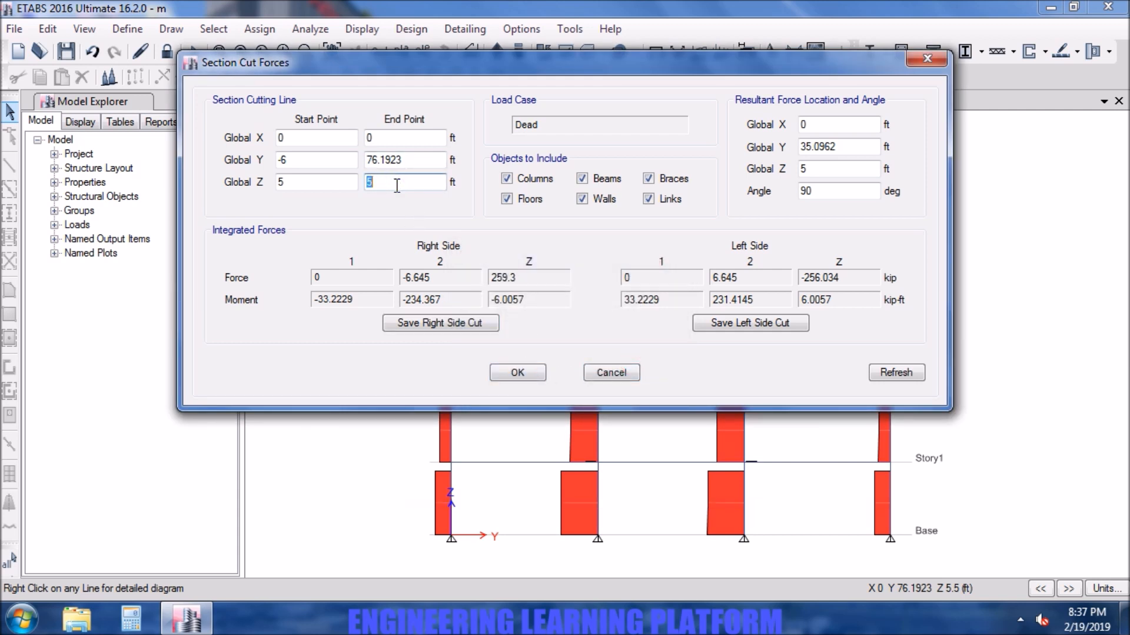
- Raise the cut line's end point to Global Z 15 and refresh the integrated forces
{"action": "type", "text": "15"}
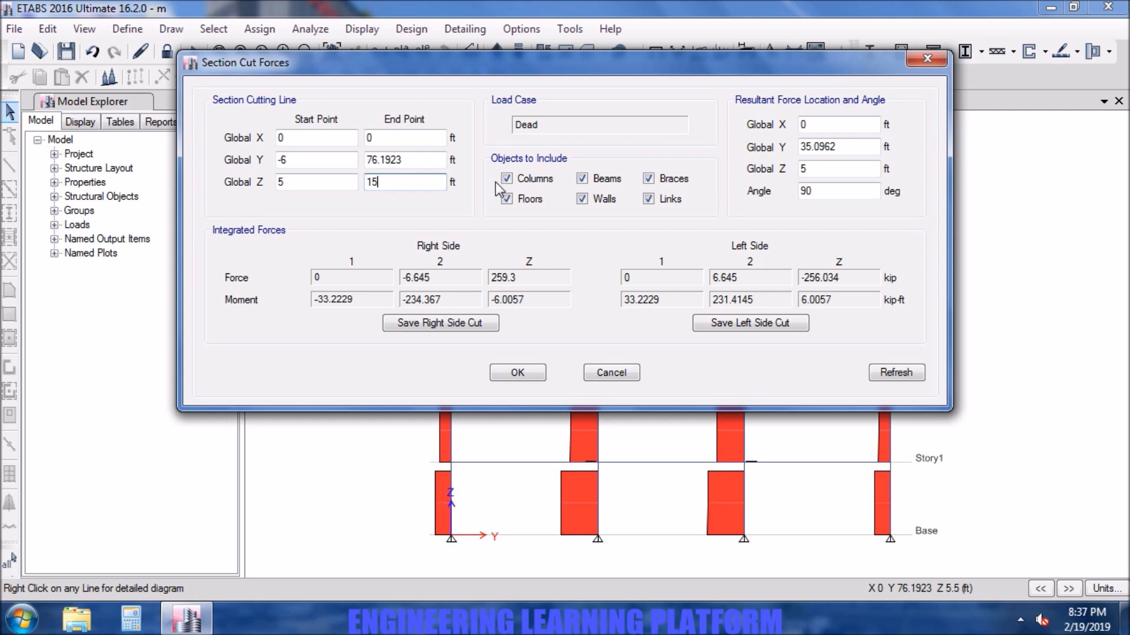
{"action": "left_click", "coordinate": [896, 373]}
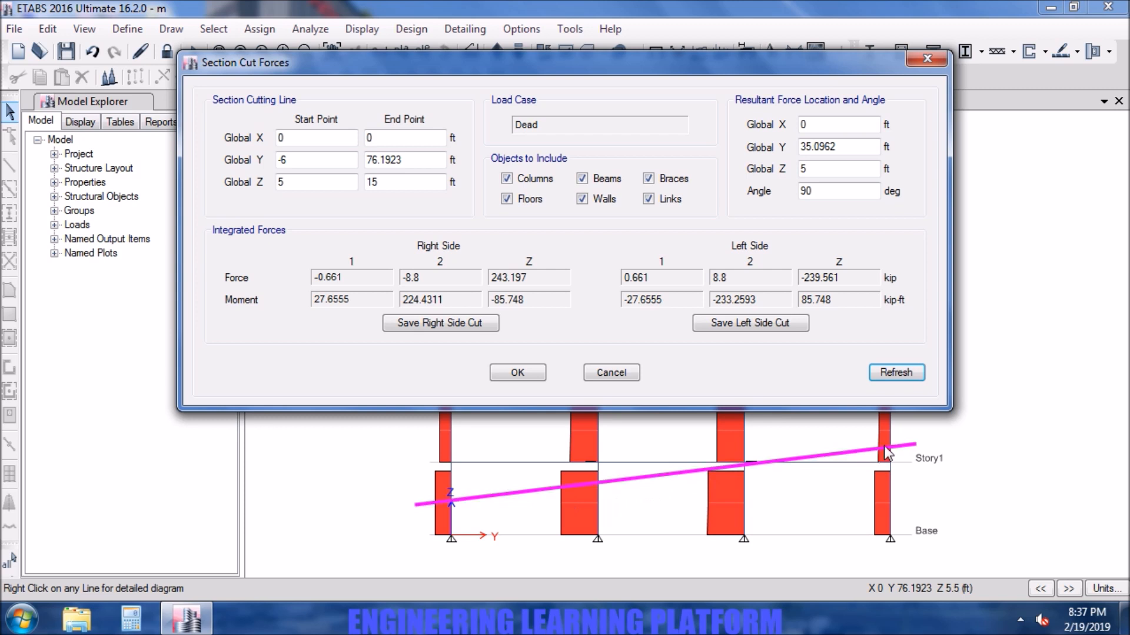
{"action": "mouse_move", "coordinate": [787, 268]}
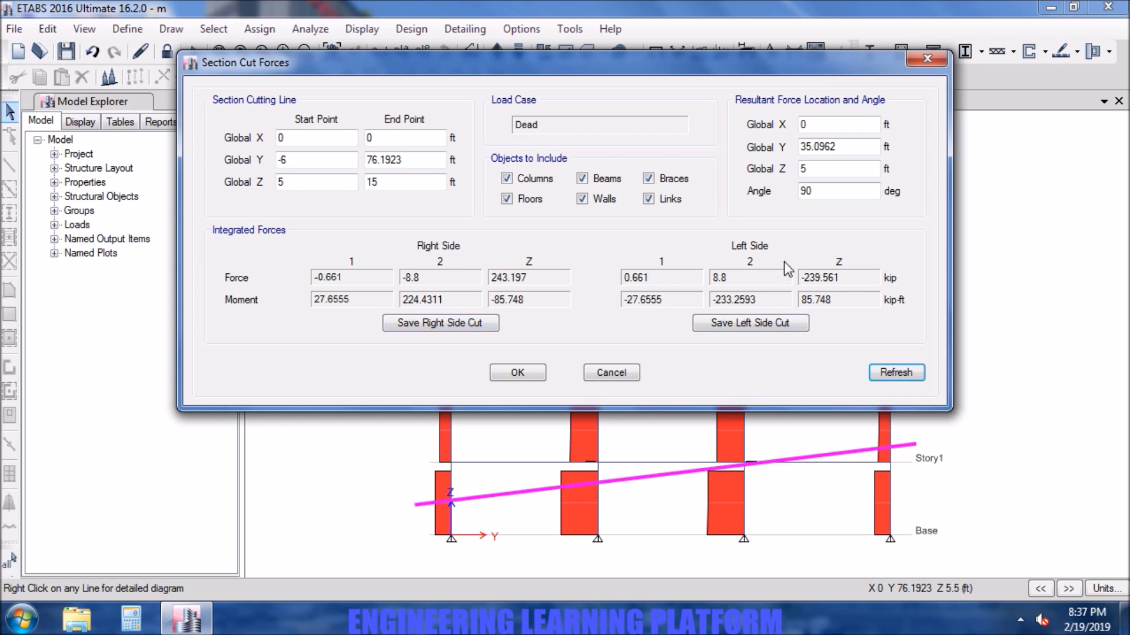
- Move the resultant location to Global Z 15 and refresh, giving right-side Z force 243.197 kip
{"action": "left_click", "coordinate": [838, 169]}
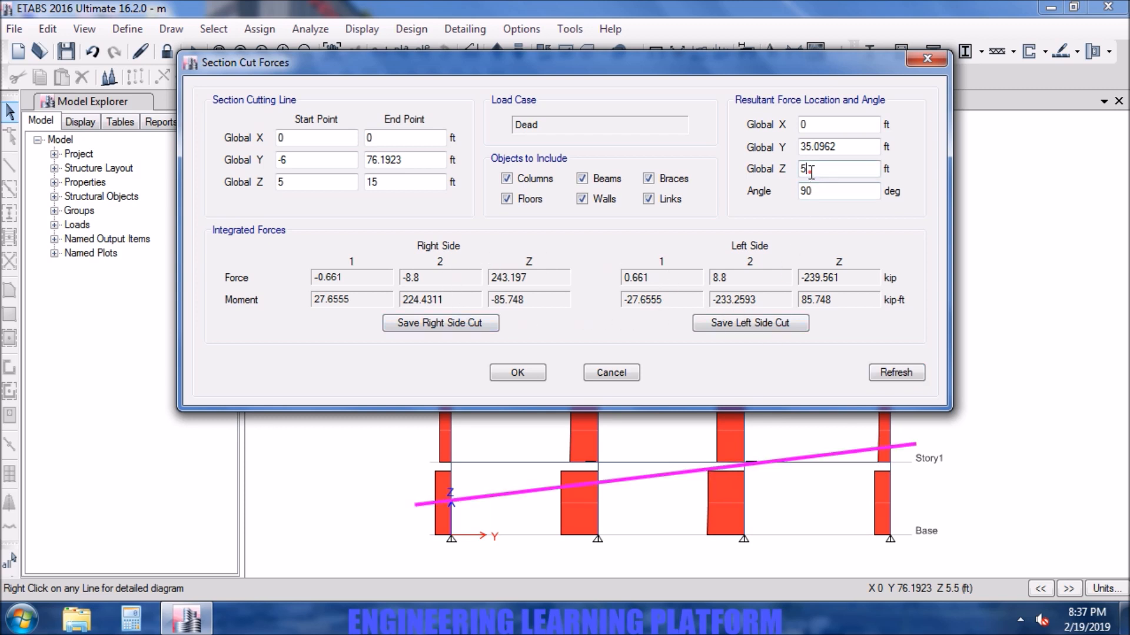
{"action": "type", "text": "15"}
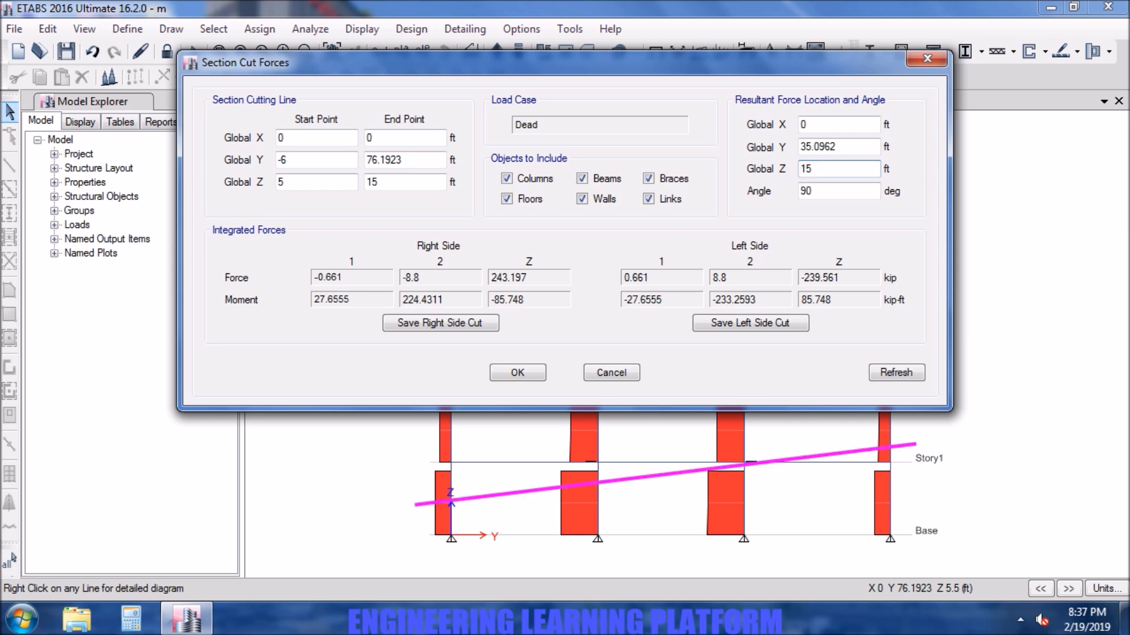
{"action": "left_click", "coordinate": [895, 373]}
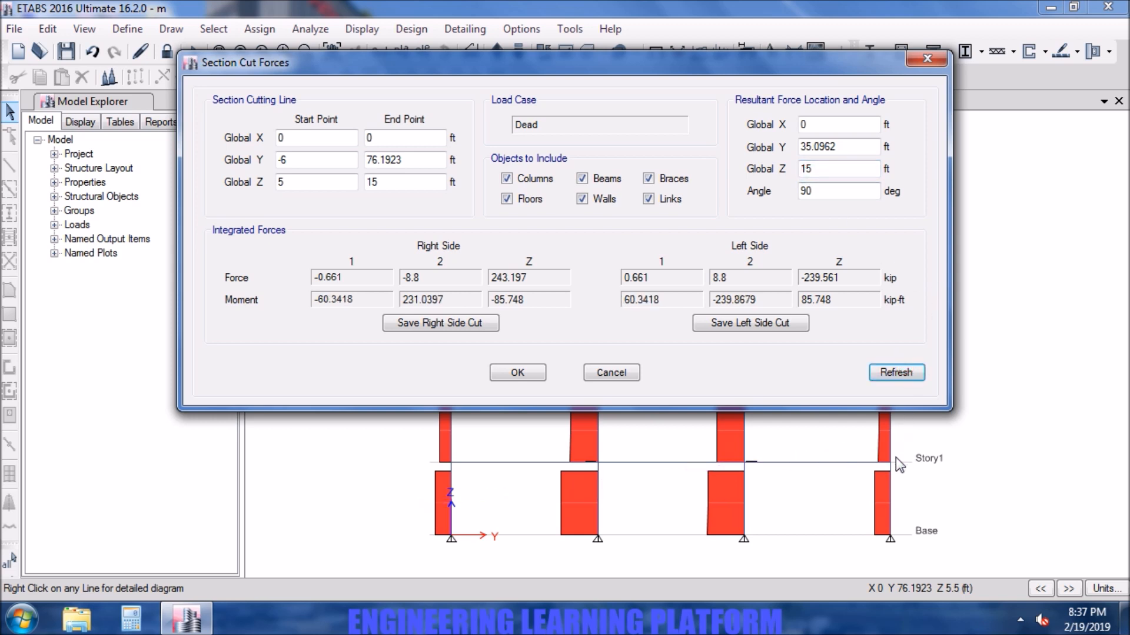
{"action": "mouse_move", "coordinate": [611, 373]}
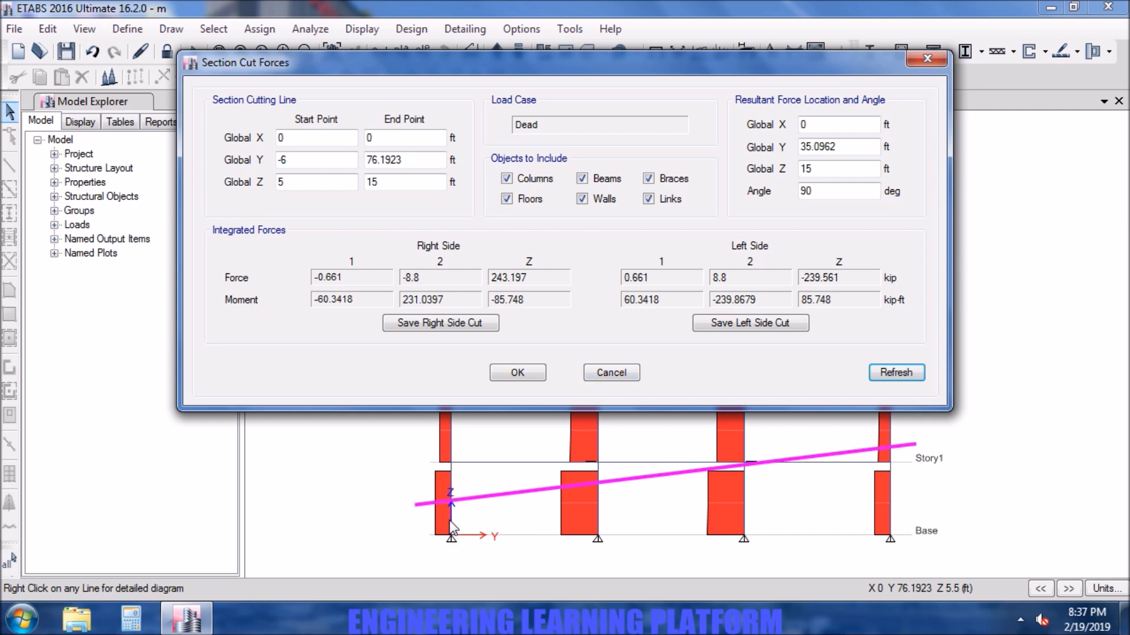
{"action": "mouse_move", "coordinate": [627, 161]}
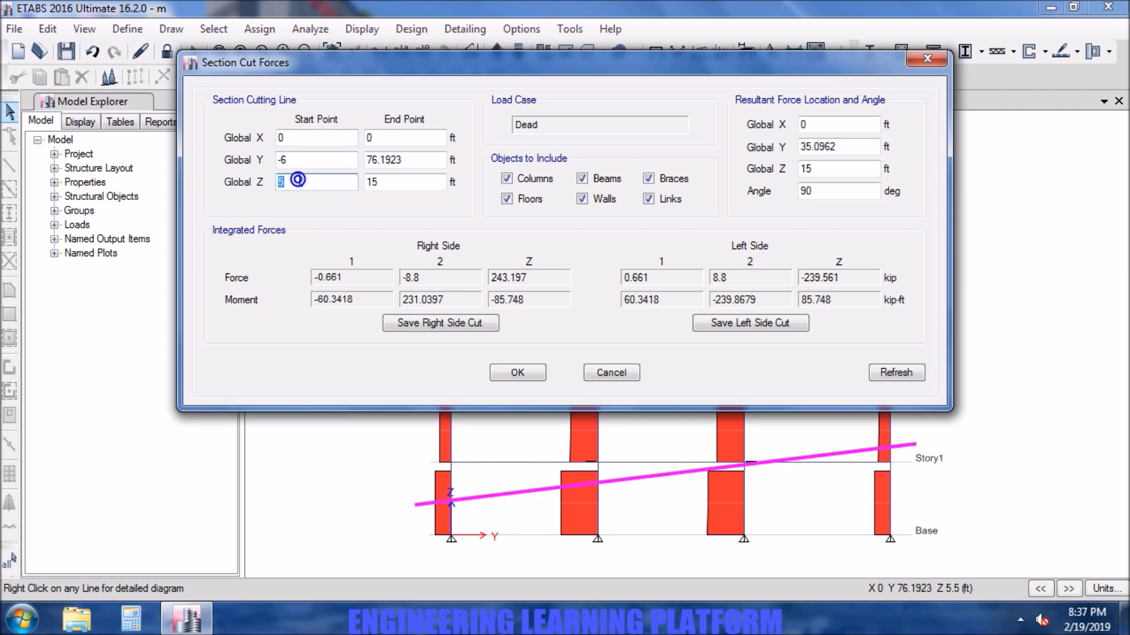
- Set the cut line level at Global Z 2 ft and refresh, giving right-side Z force 259.3 kip
{"action": "type", "text": "2"}
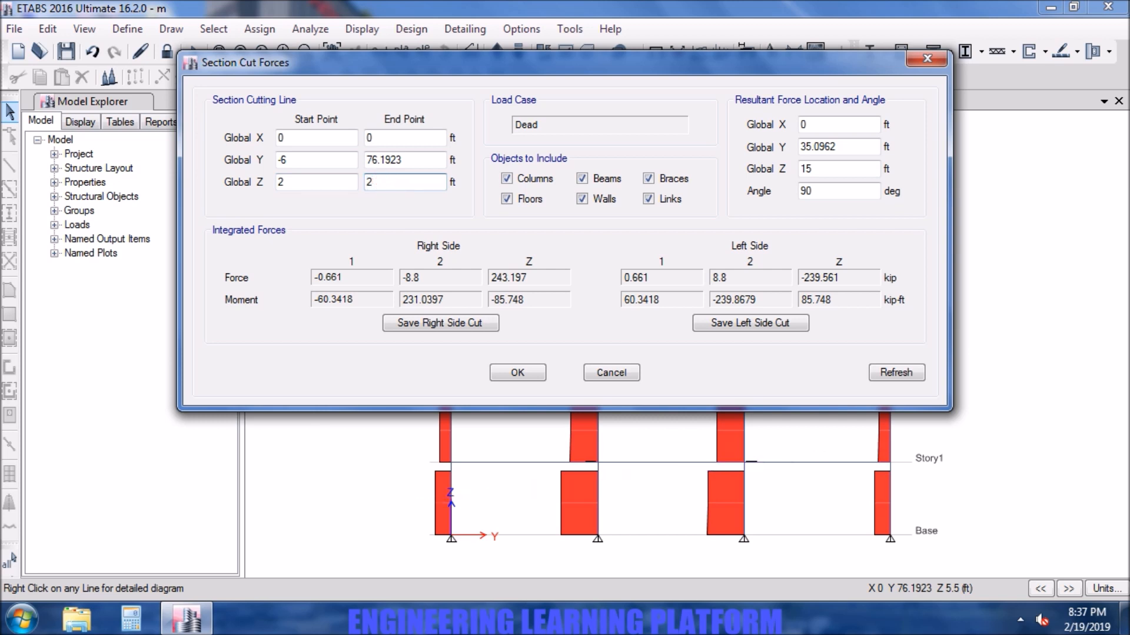
{"action": "left_click", "coordinate": [896, 373]}
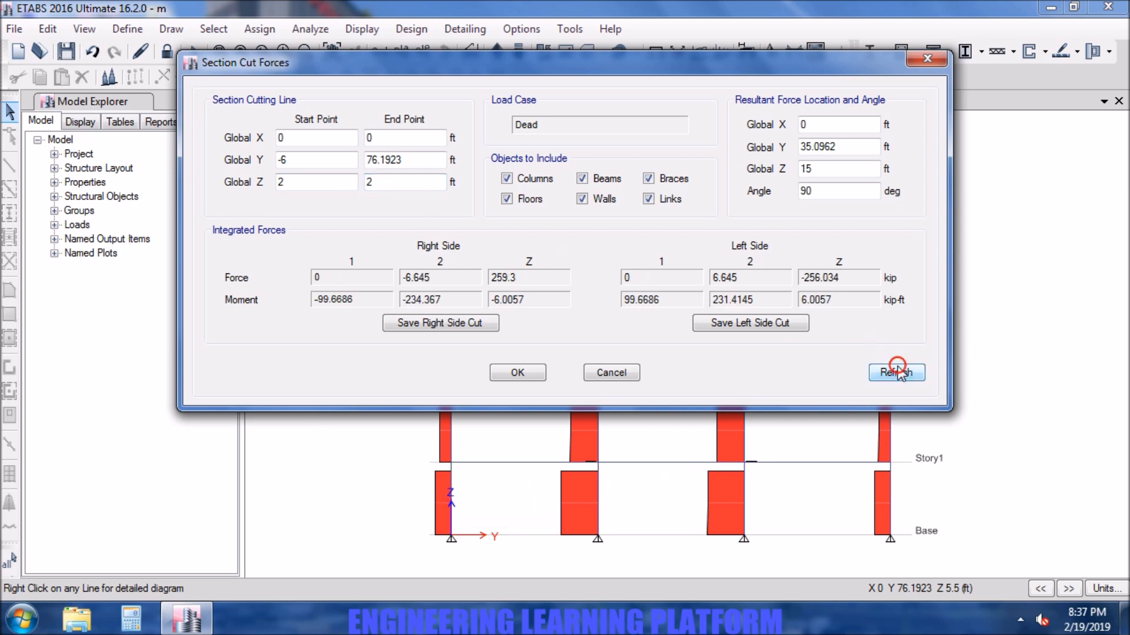
{"action": "mouse_move", "coordinate": [516, 372]}
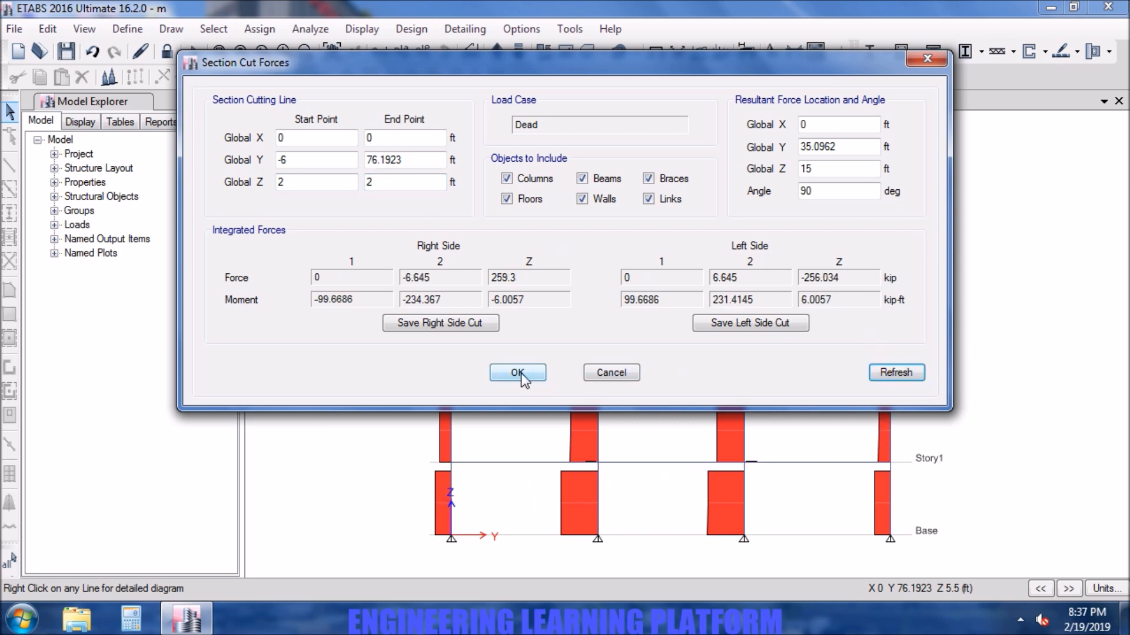